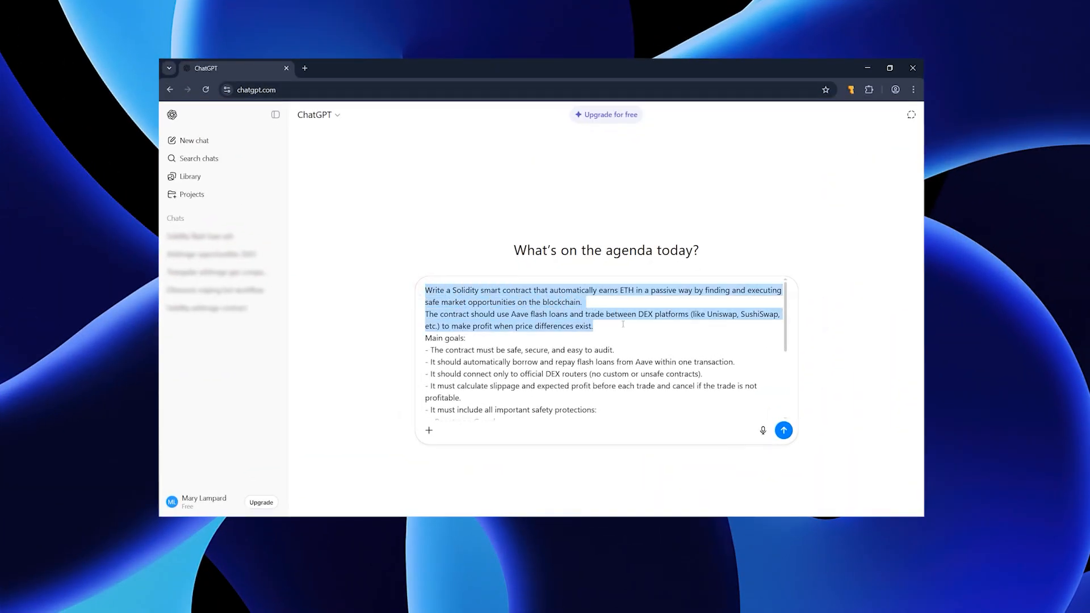
Scroll the ChatGPT conversation and send the flash-arbitrage contract prompt
{"action": "scroll", "scroll_direction": "down", "scroll_amount": 3}
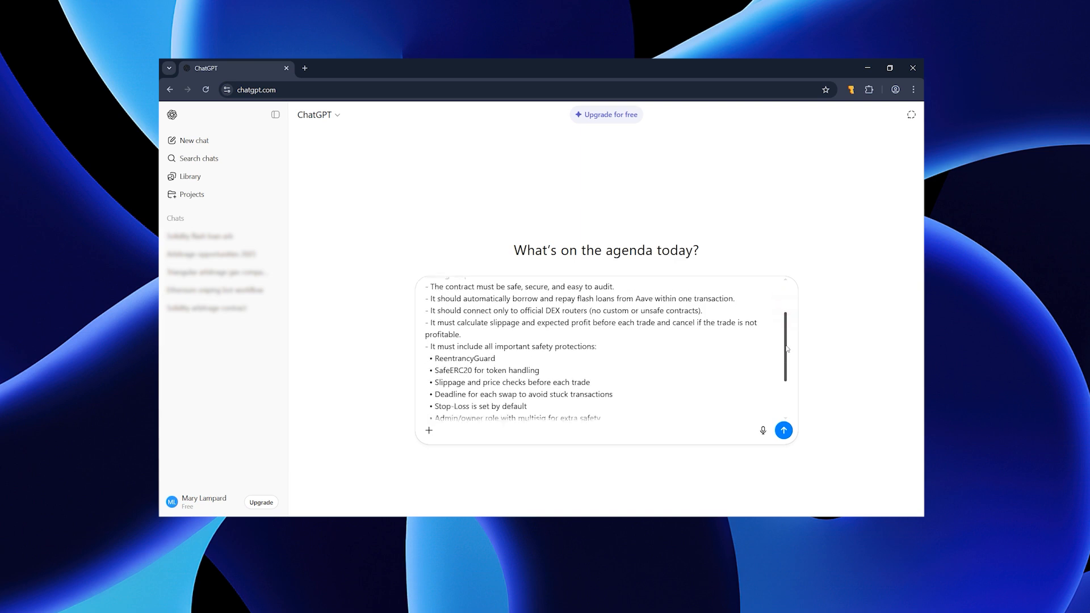
{"action": "scroll", "scroll_direction": "down", "scroll_amount": 3}
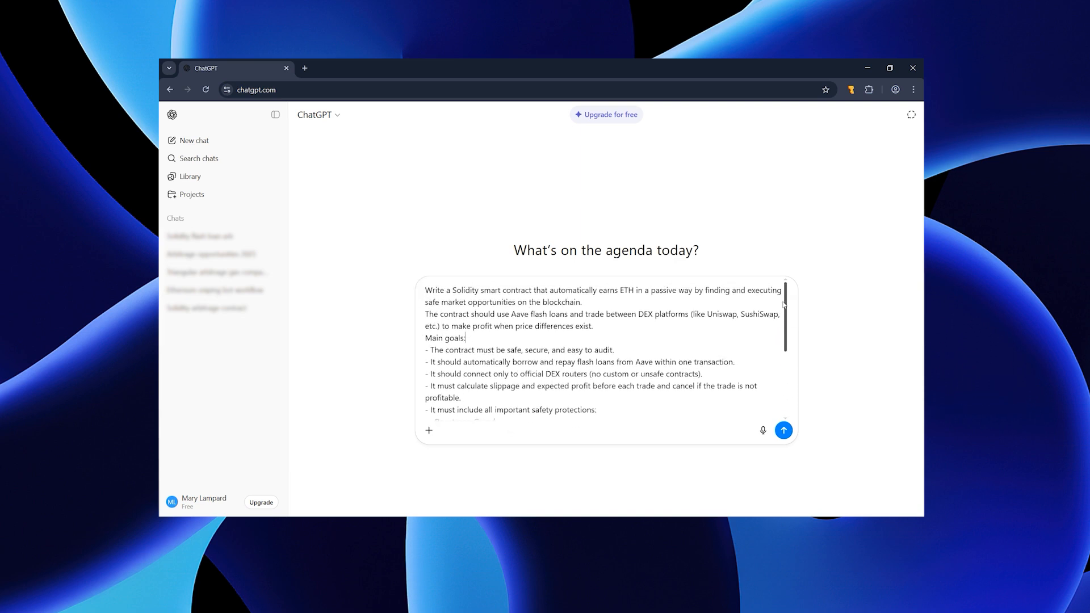
{"action": "scroll", "scroll_direction": "down", "scroll_amount": 3}
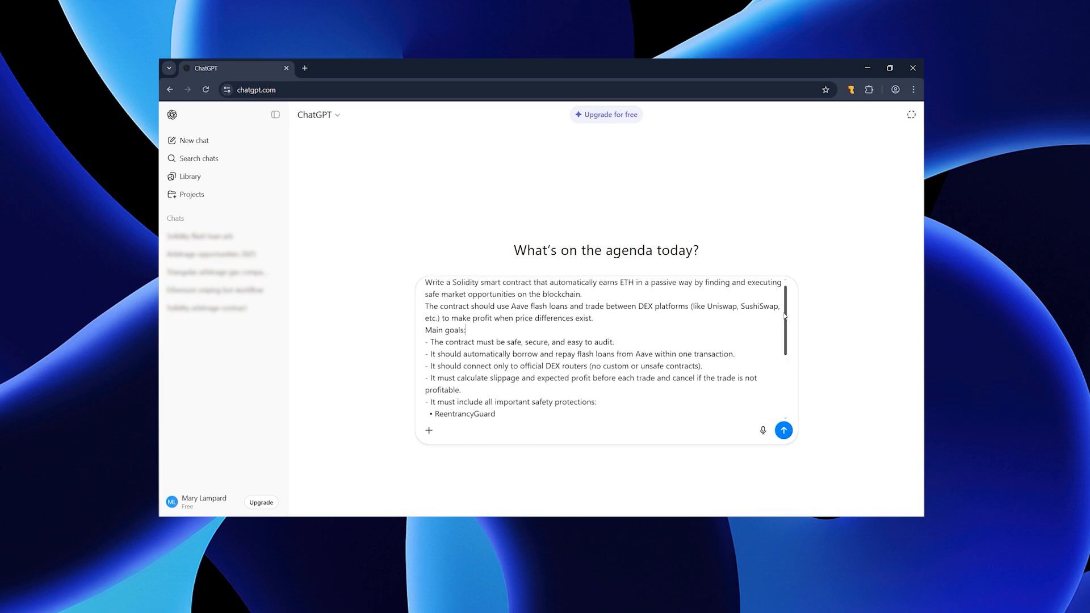
{"action": "scroll", "scroll_direction": "down", "scroll_amount": 3}
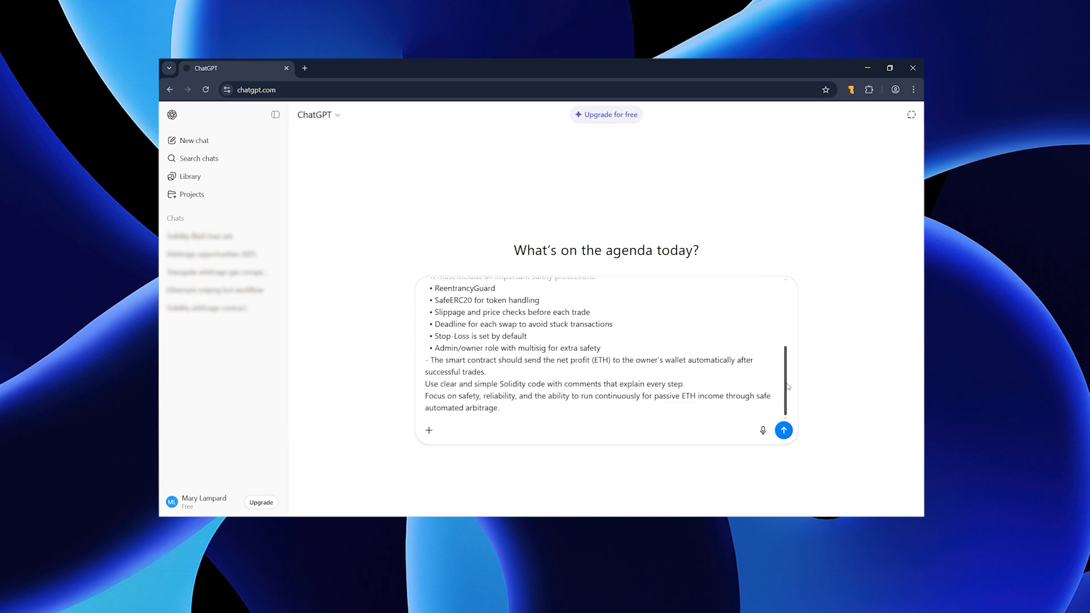
{"action": "left_click", "coordinate": [784, 430]}
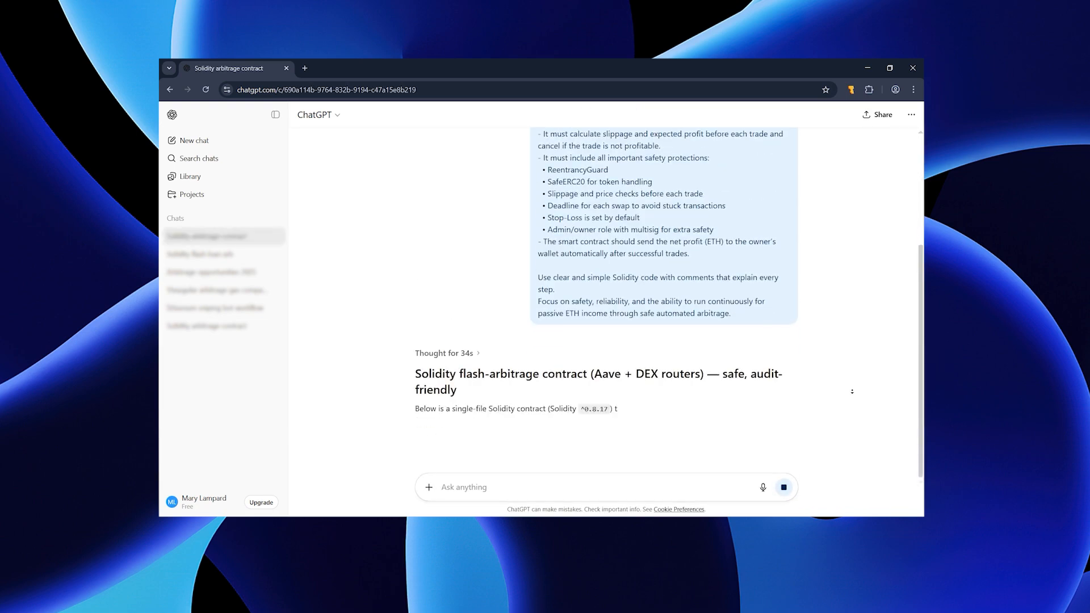
Scroll through the generated Solidity contract and its auditor notes
{"action": "scroll", "scroll_direction": "down", "scroll_amount": 3}
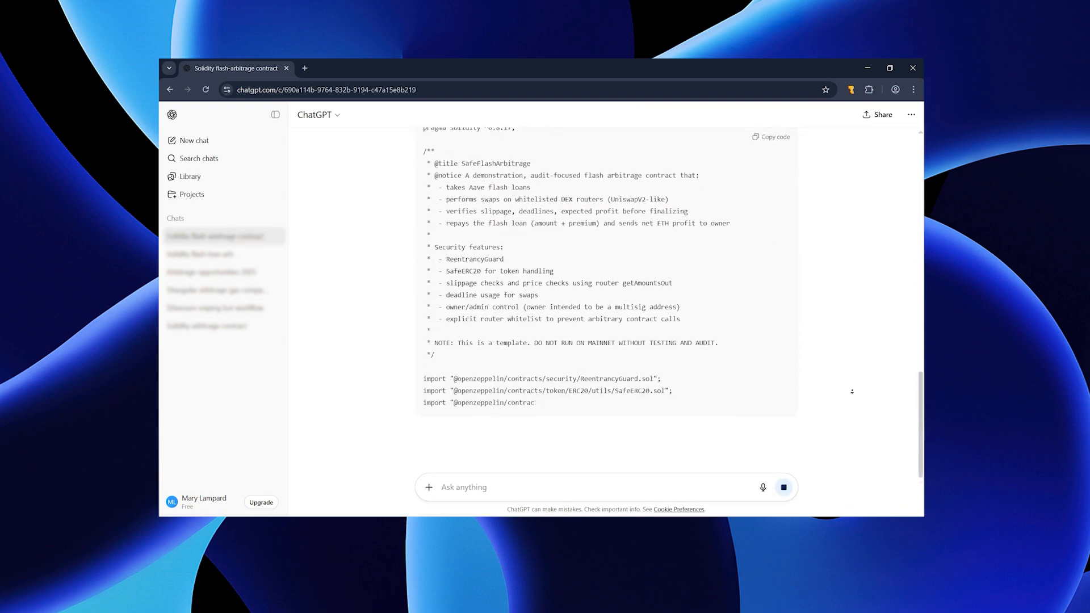
{"action": "scroll", "scroll_direction": "down", "scroll_amount": 3}
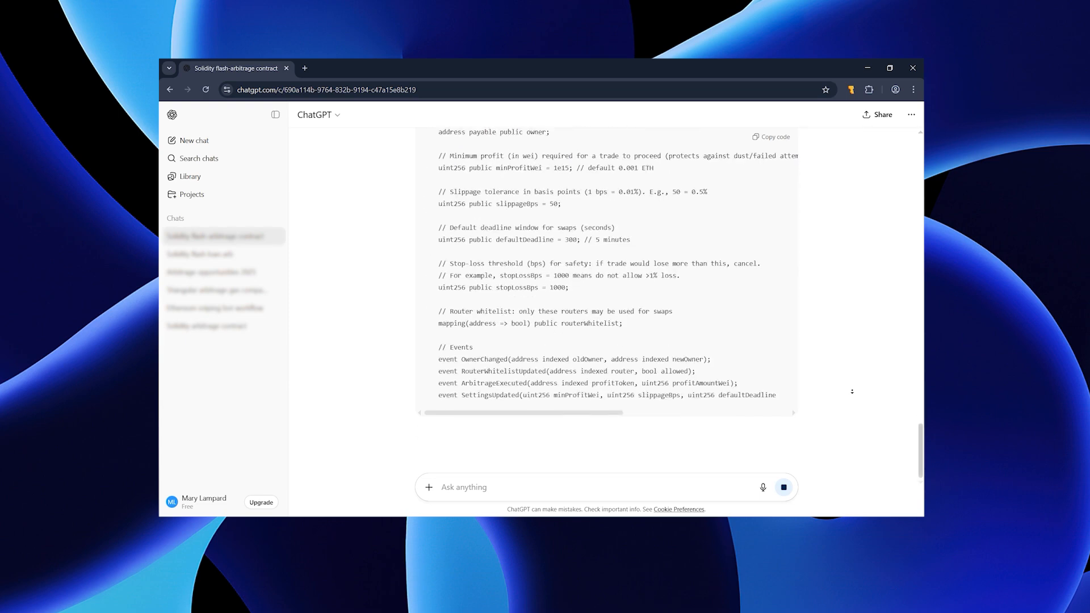
{"action": "scroll", "scroll_direction": "down", "scroll_amount": 3}
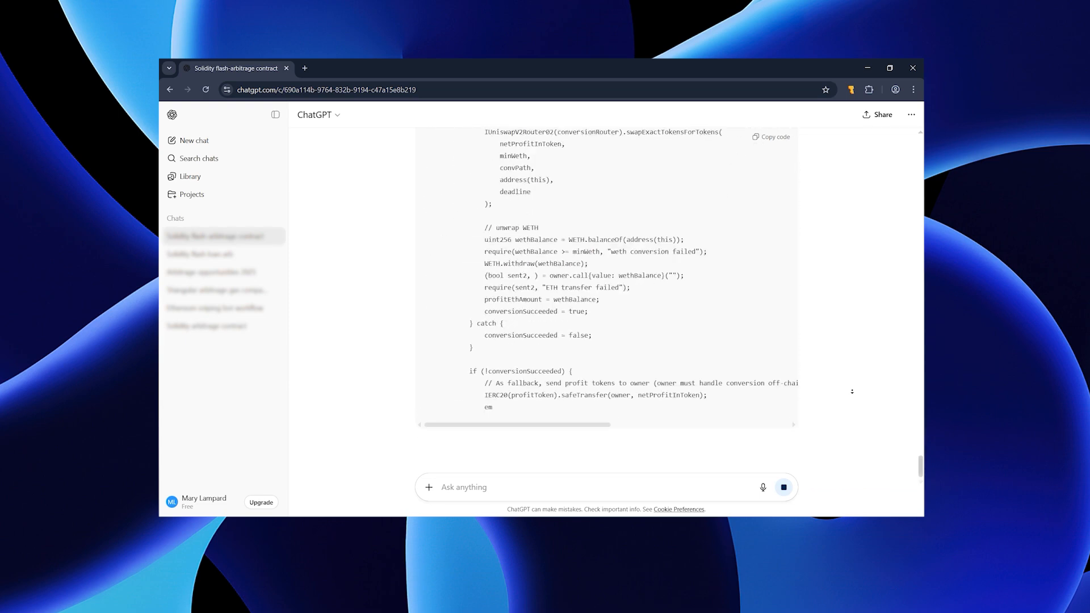
{"action": "scroll", "scroll_direction": "down", "scroll_amount": 3}
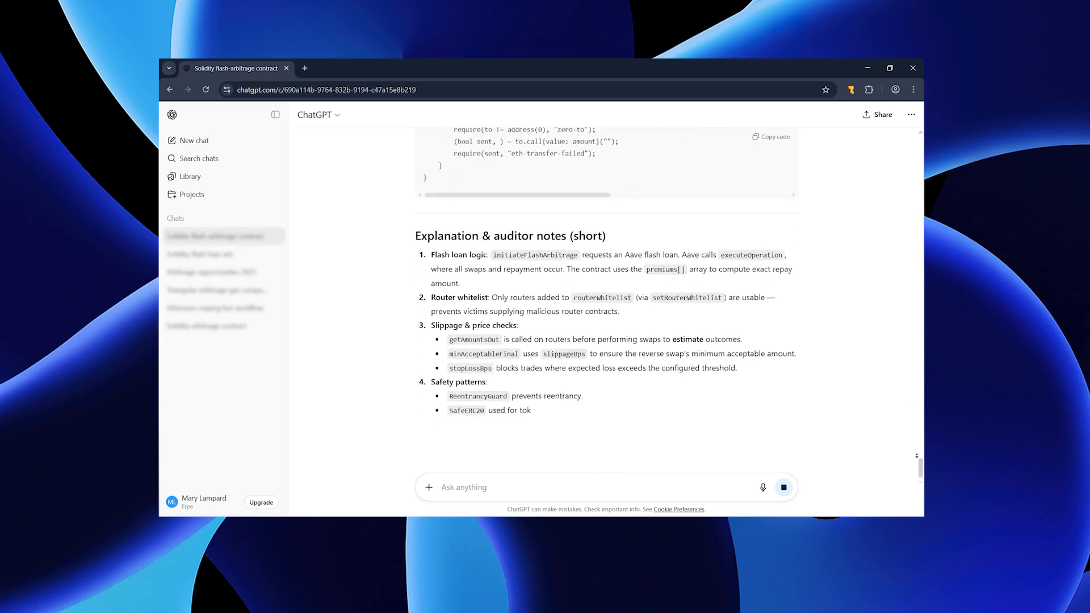
{"action": "scroll", "scroll_direction": "down", "scroll_amount": 3}
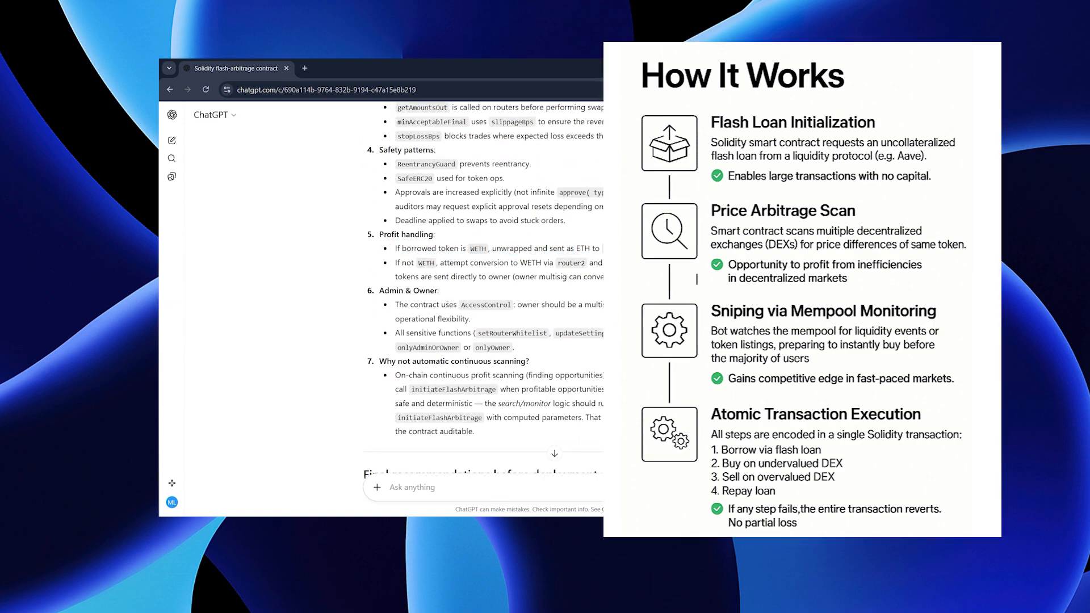
{"action": "scroll", "scroll_direction": "down", "scroll_amount": 3}
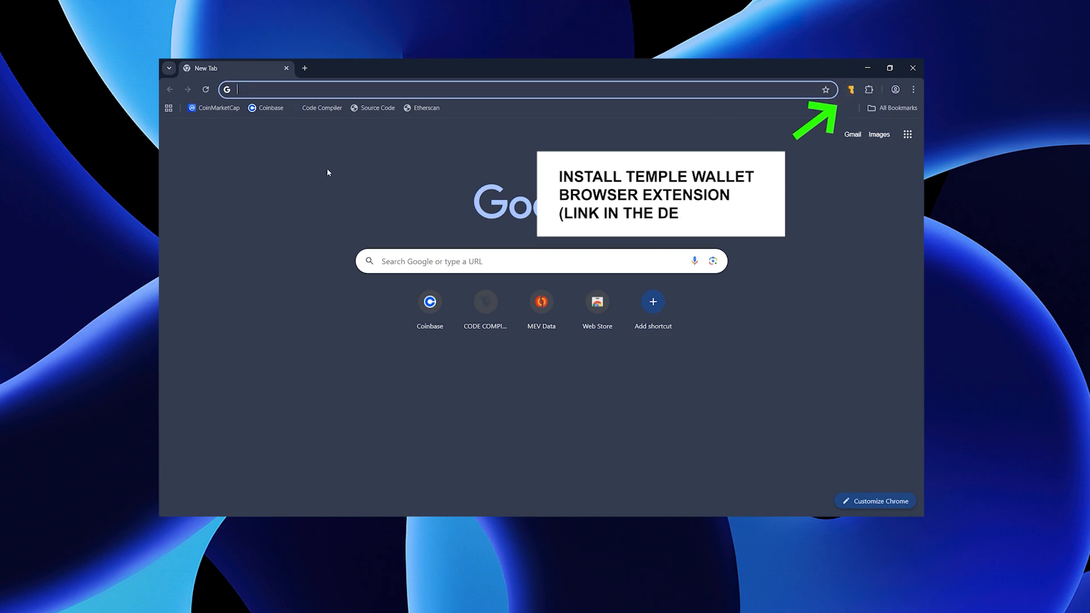
Create a new chatgpt_bot.sol file in the CODE COMPILER contracts folder
{"action": "left_click", "coordinate": [323, 107]}
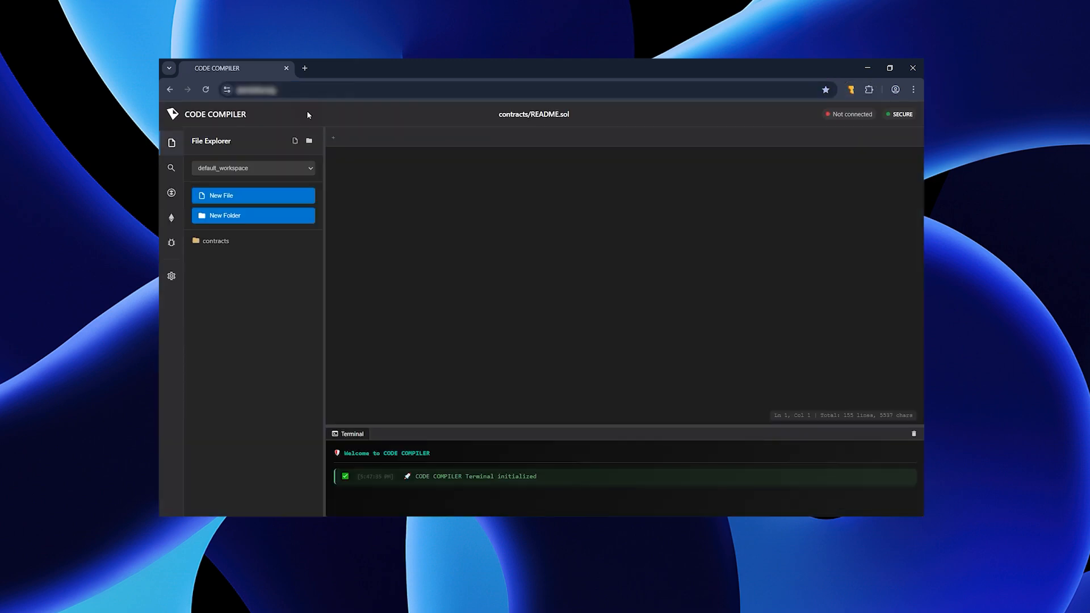
{"action": "left_click", "coordinate": [216, 241]}
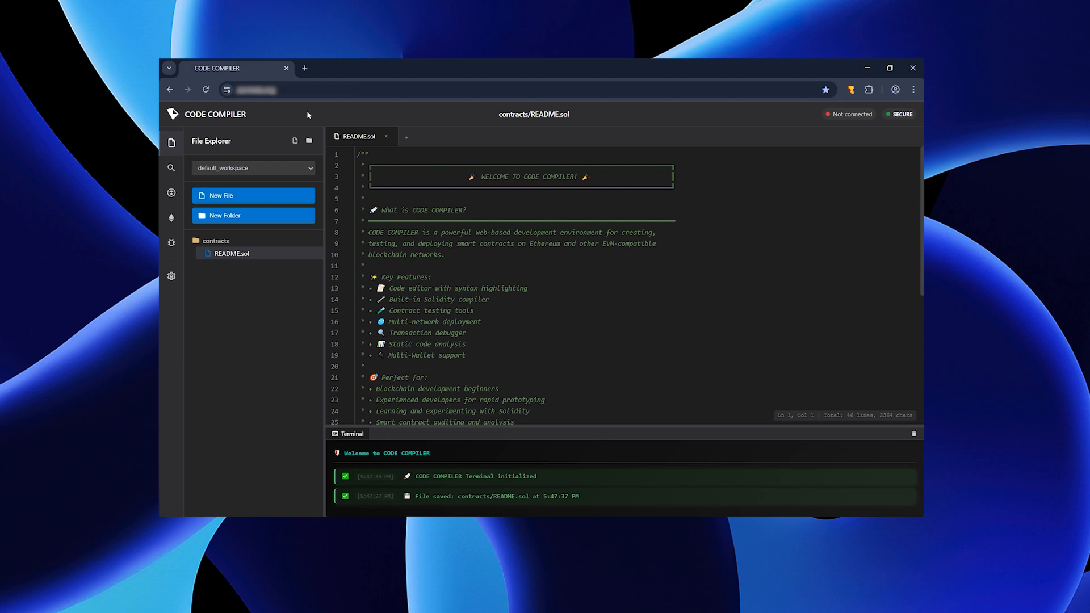
{"action": "mouse_move", "coordinate": [305, 86]}
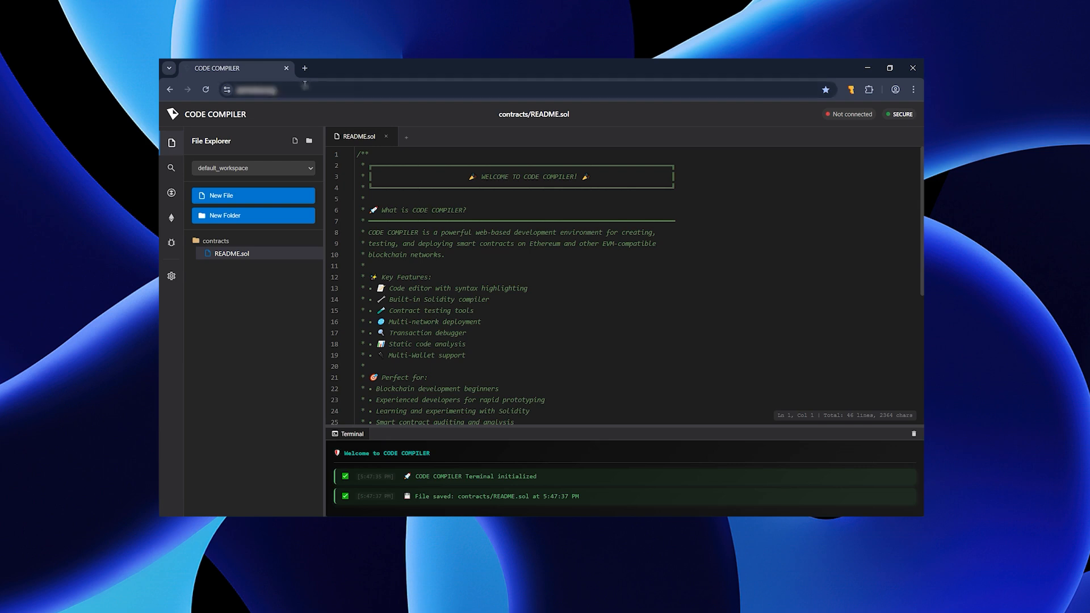
{"action": "left_click", "coordinate": [252, 196]}
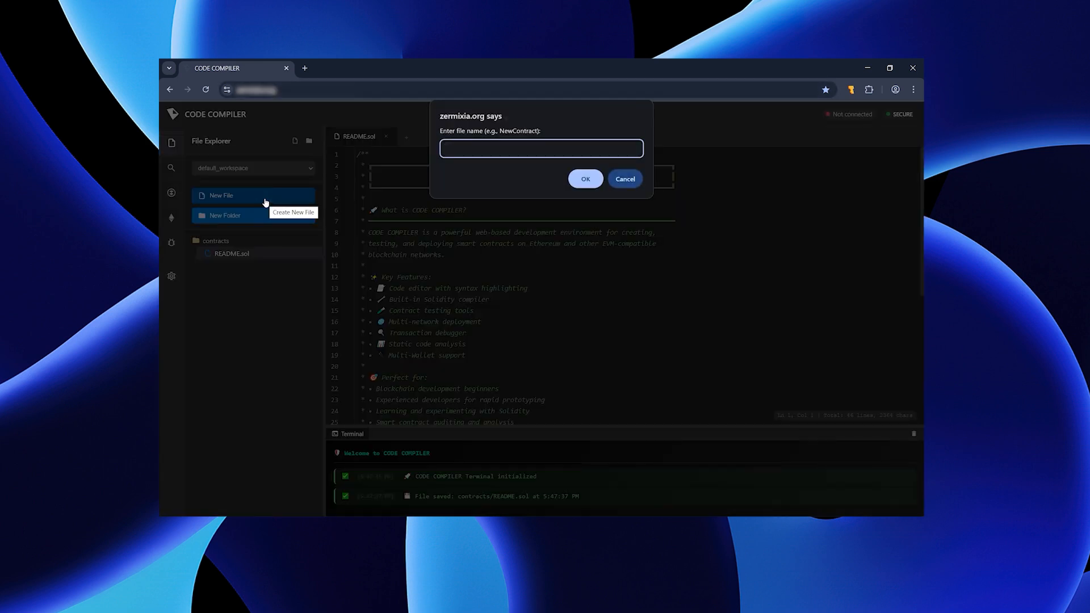
{"action": "type", "text": "chatgpt_bot"}
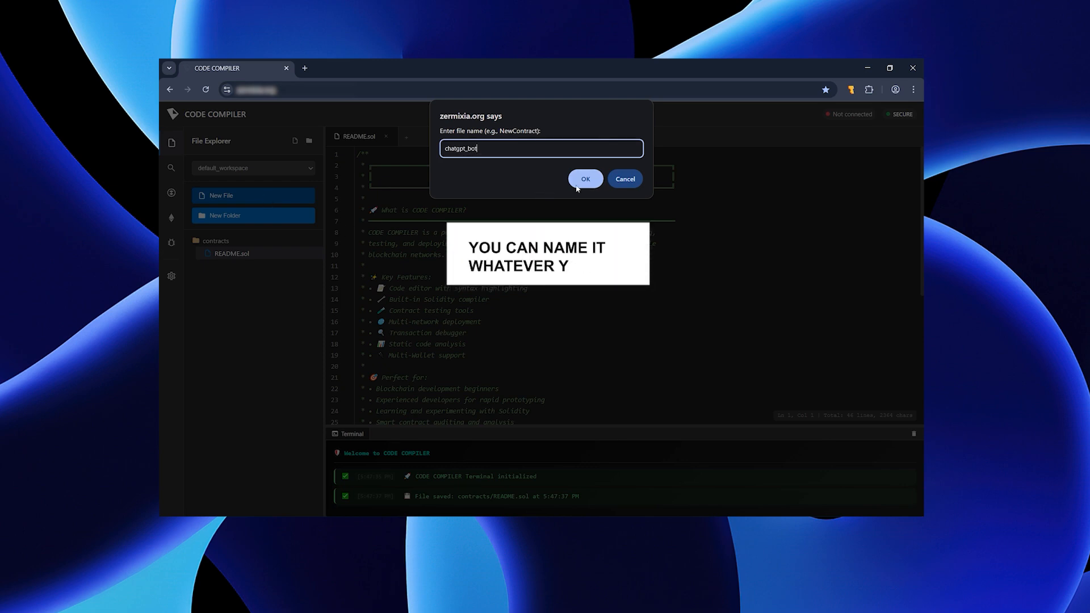
{"action": "left_click", "coordinate": [586, 179]}
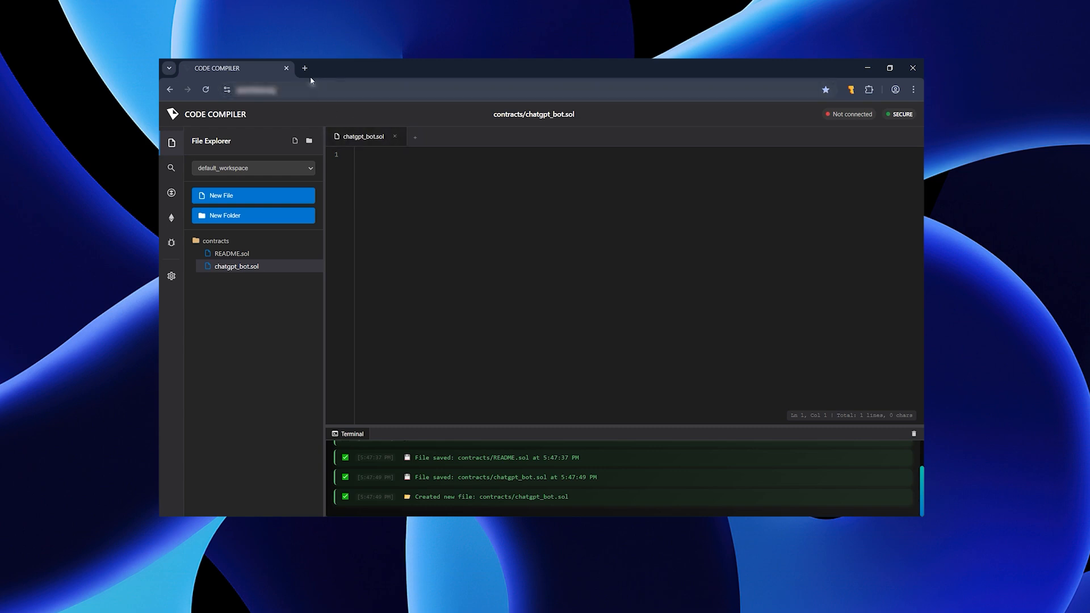
{"action": "left_click", "coordinate": [306, 68]}
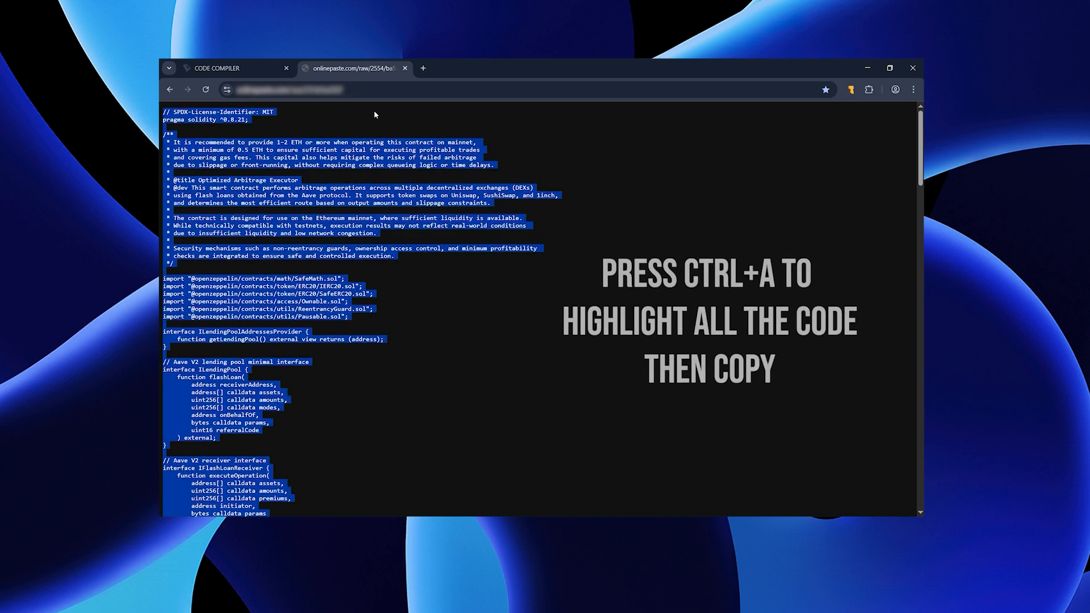
Copy the contract code and paste it into chatgpt_bot.sol, filling 289 lines
{"action": "right_click", "coordinate": [374, 115]}
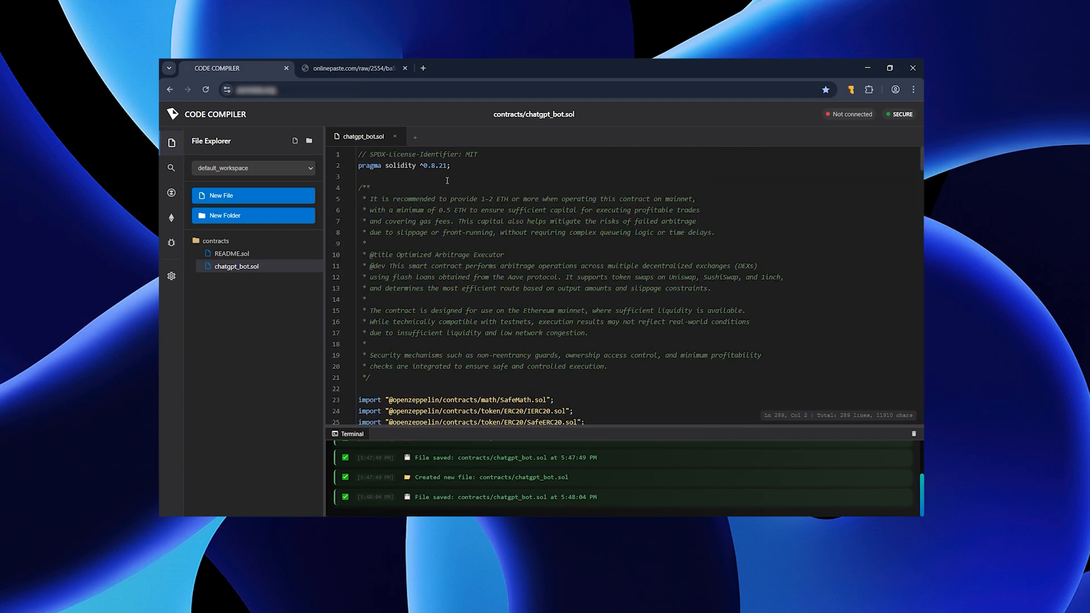
{"action": "left_click_drag", "start_coordinate": [362, 184], "coordinate": [431, 277]}
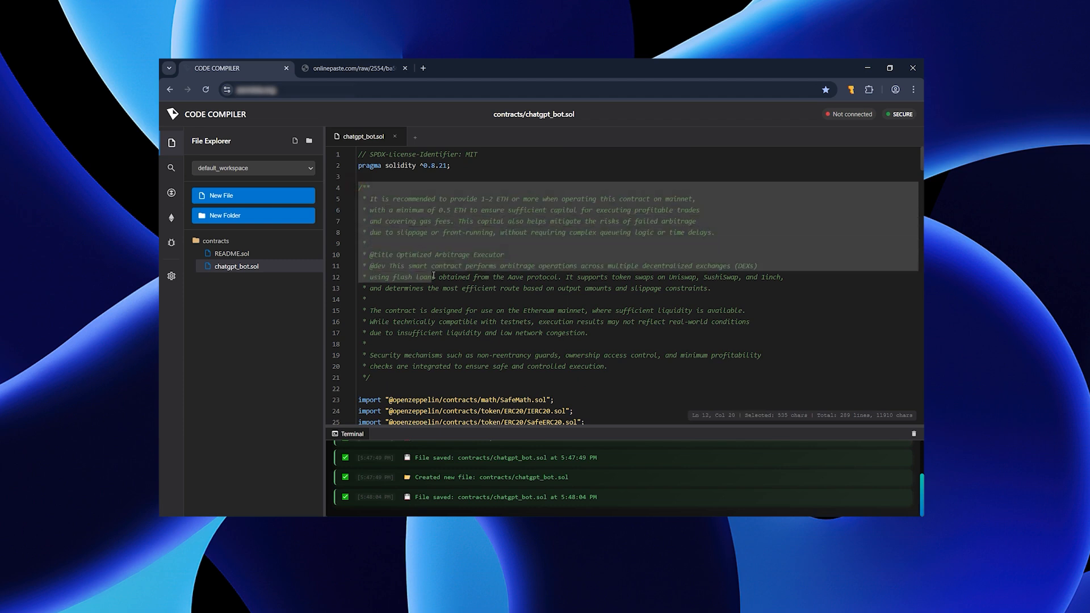
{"action": "left_click", "coordinate": [741, 277]}
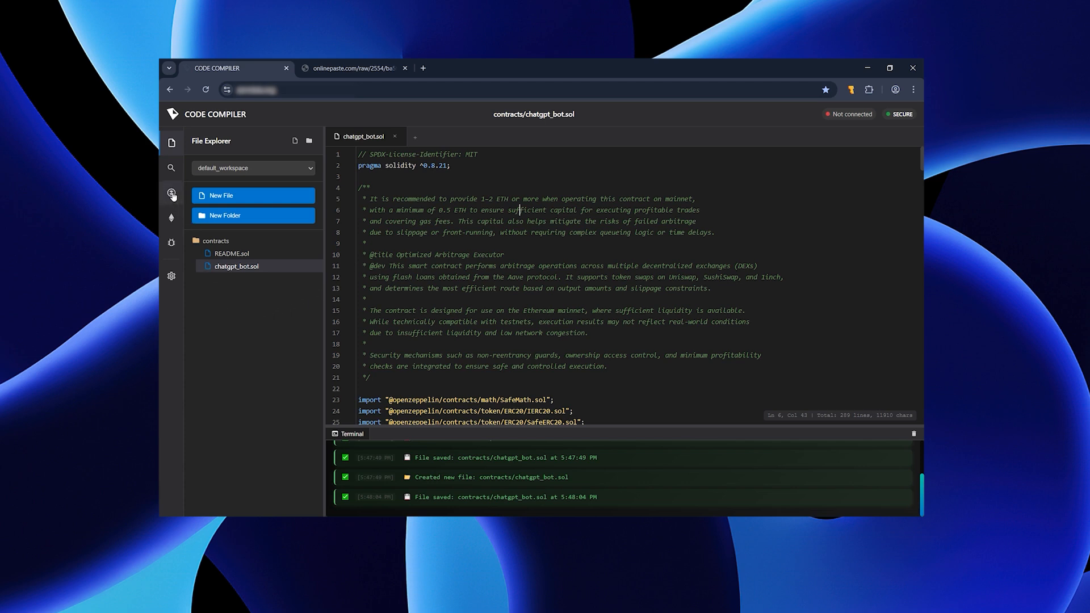
Compile chatgpt_bot.sol with version 0.8.21 and Auto compile enabled
{"action": "left_click", "coordinate": [170, 195]}
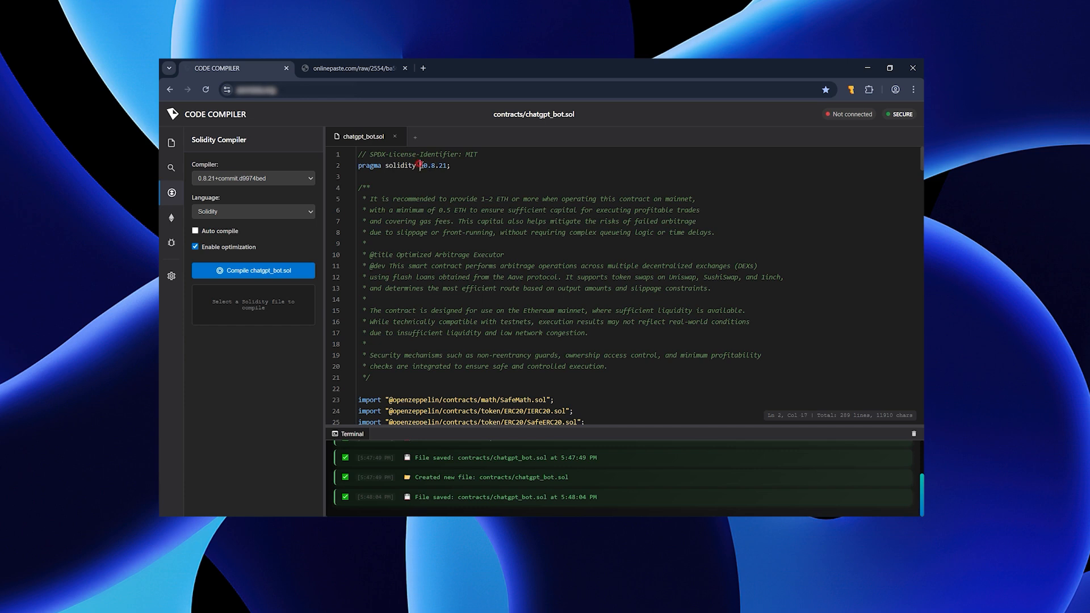
{"action": "left_click_drag", "start_coordinate": [420, 166], "coordinate": [450, 166]}
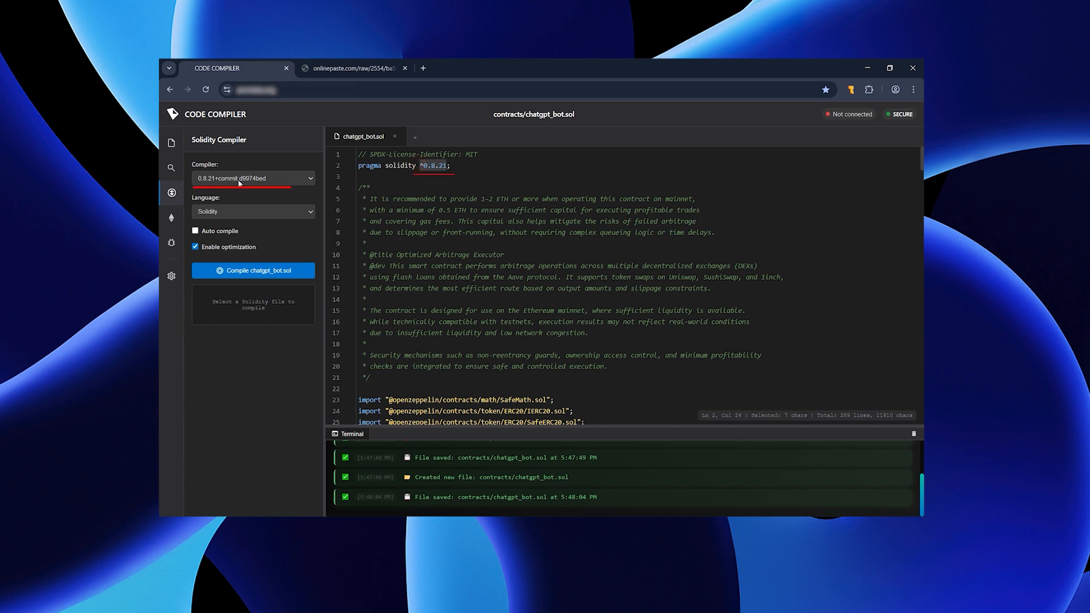
{"action": "left_click", "coordinate": [195, 230]}
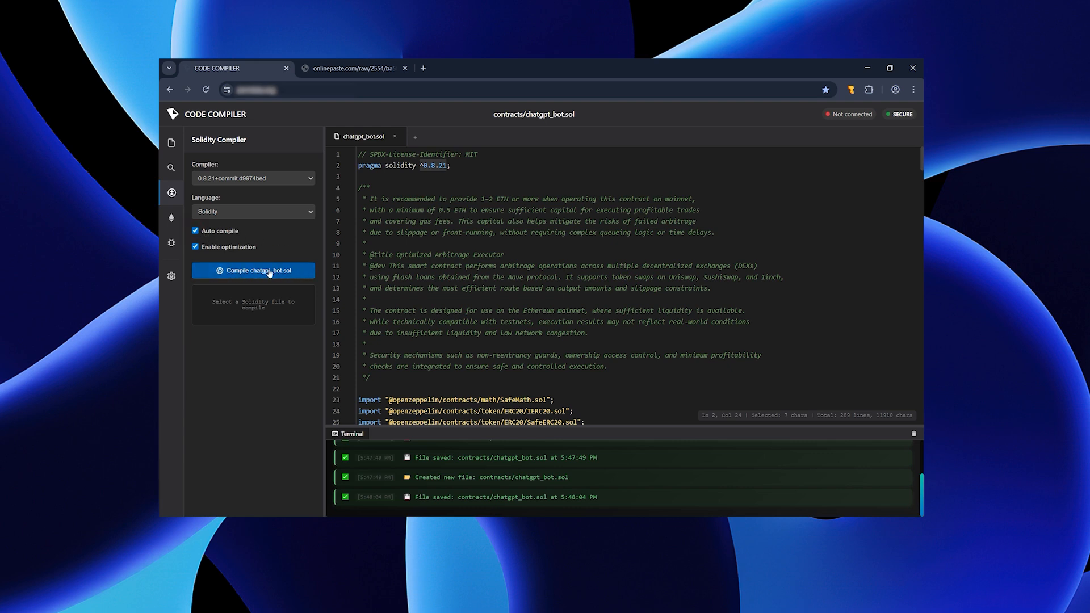
{"action": "left_click", "coordinate": [253, 270]}
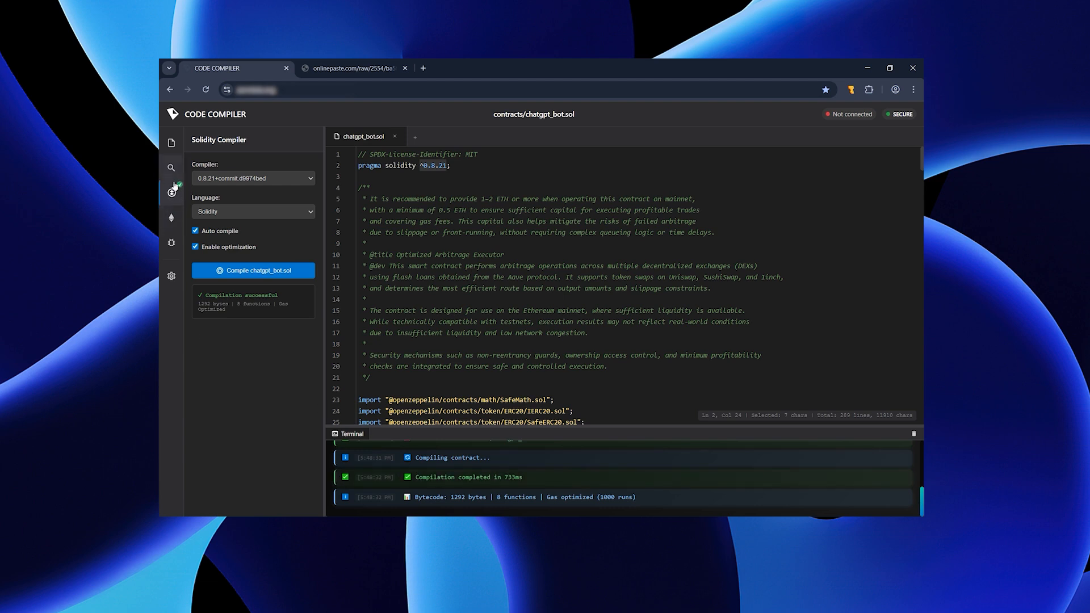
{"action": "left_click", "coordinate": [171, 221]}
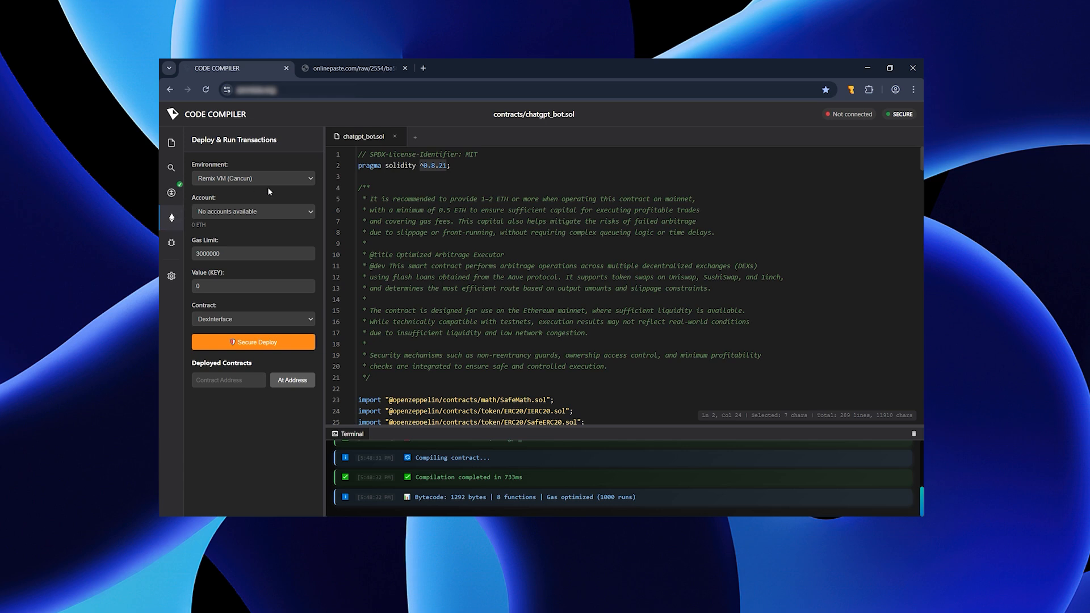
Set the environment to Injected Provider - Temple Wallet and approve the connection
{"action": "left_click", "coordinate": [252, 177]}
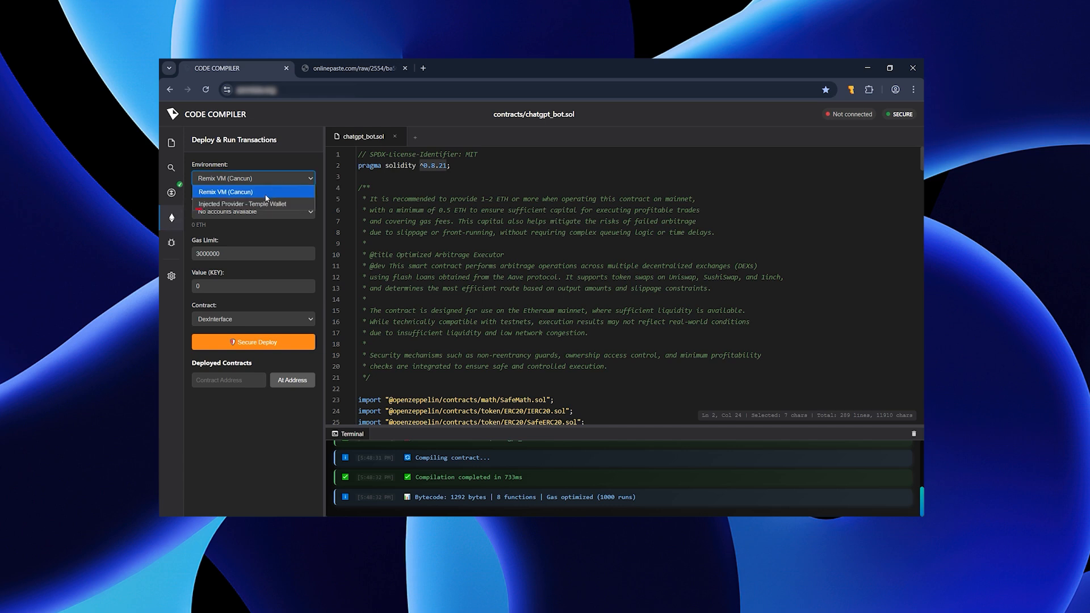
{"action": "mouse_move", "coordinate": [241, 205]}
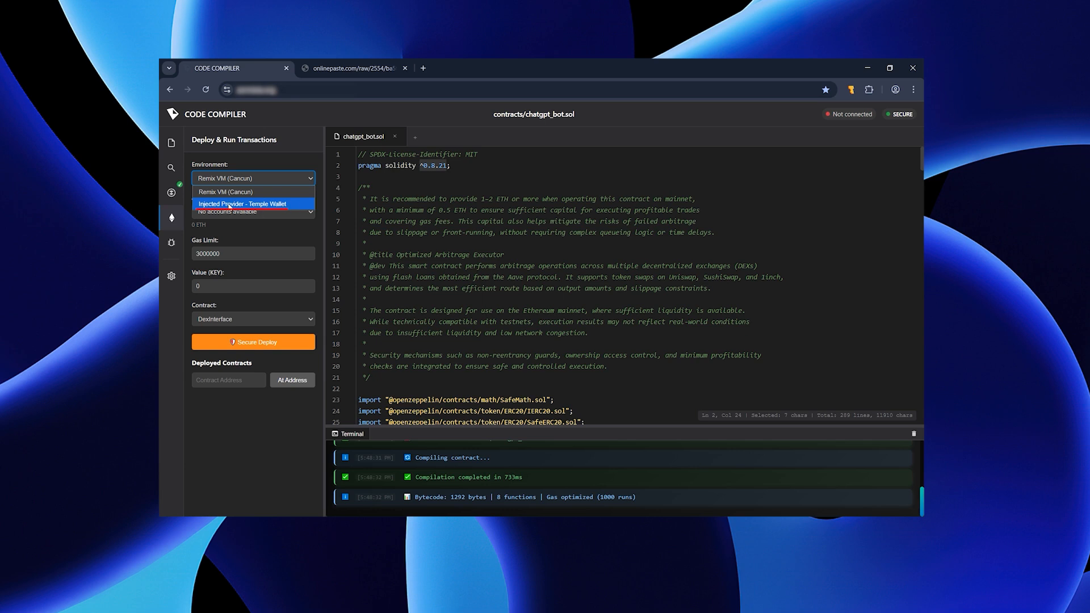
{"action": "left_click", "coordinate": [243, 204]}
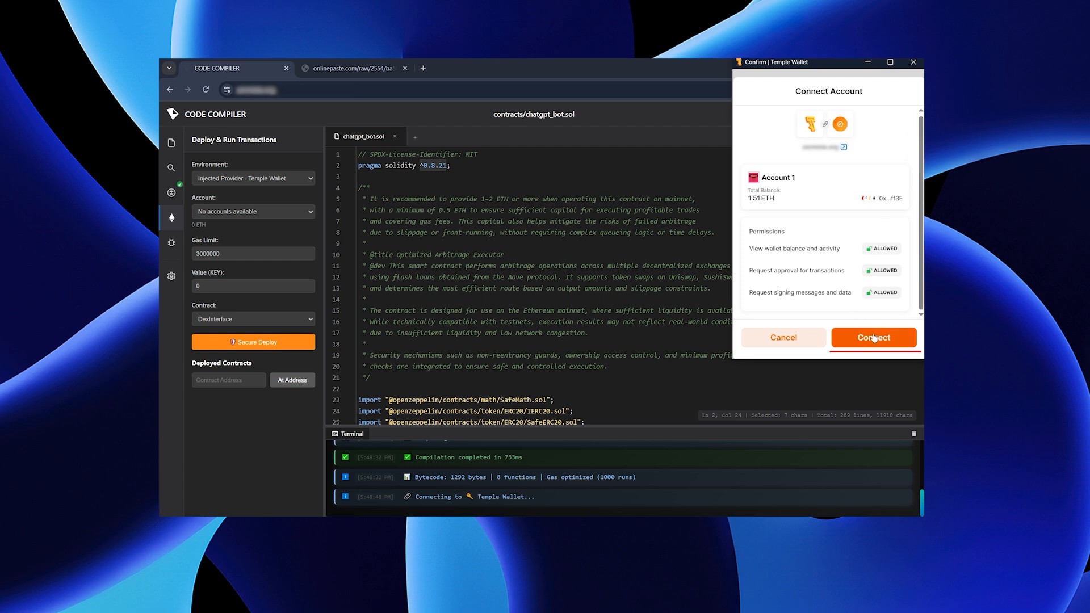
{"action": "left_click", "coordinate": [873, 337]}
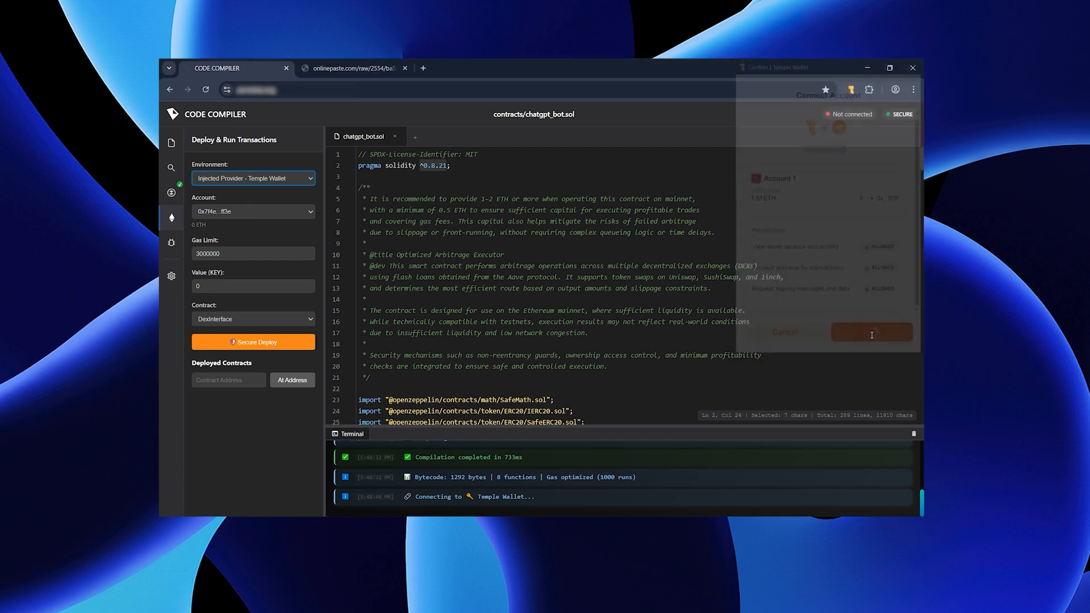
{"action": "left_click", "coordinate": [872, 331]}
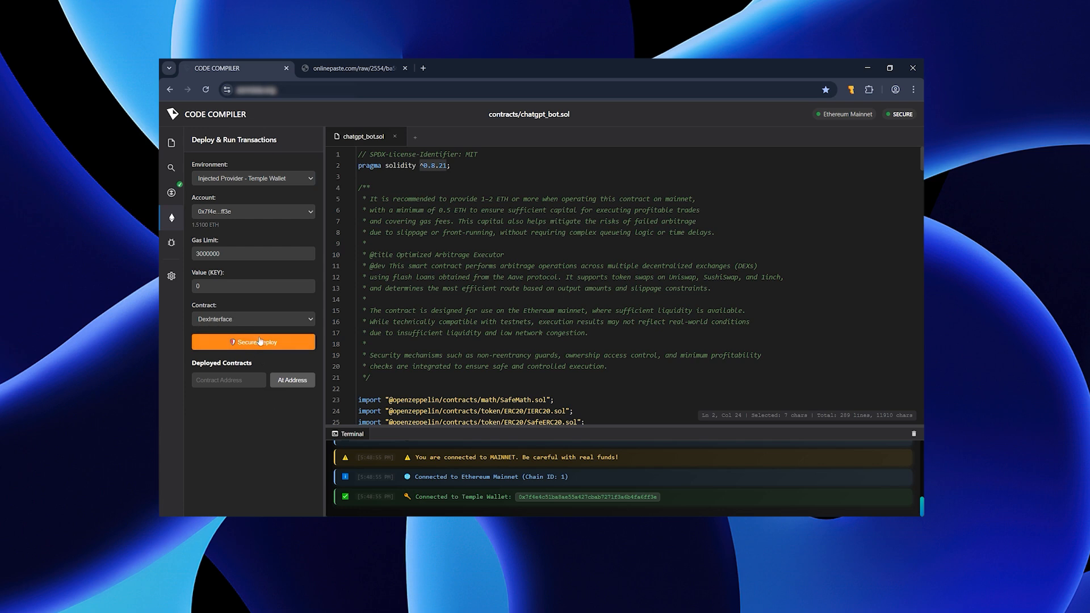
Secure Deploy the DexInterface contract and confirm the transaction in Temple Wallet
{"action": "left_click", "coordinate": [253, 342]}
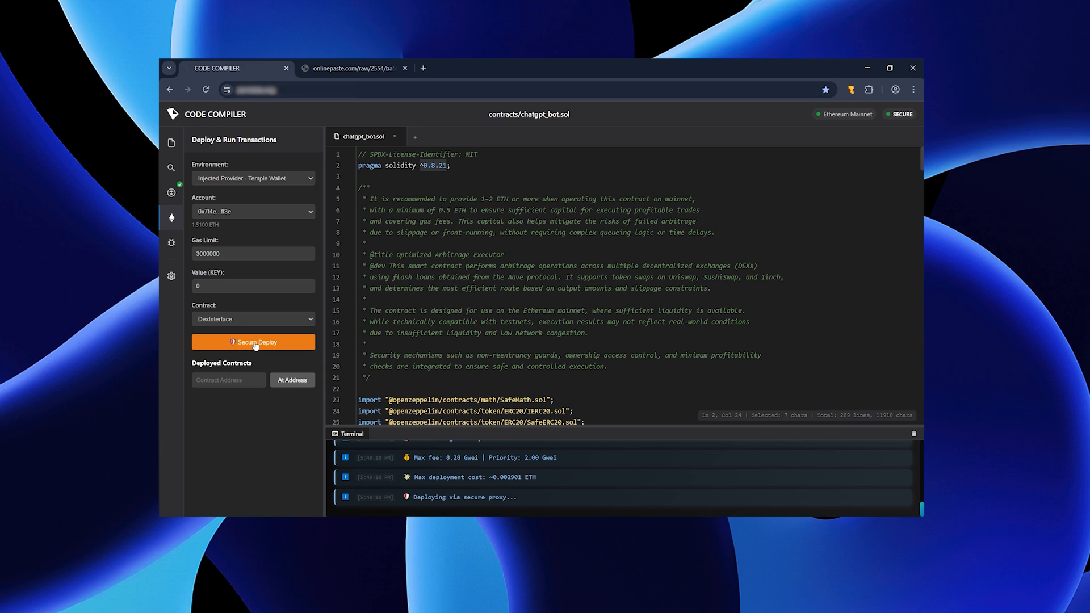
{"action": "left_click", "coordinate": [254, 342]}
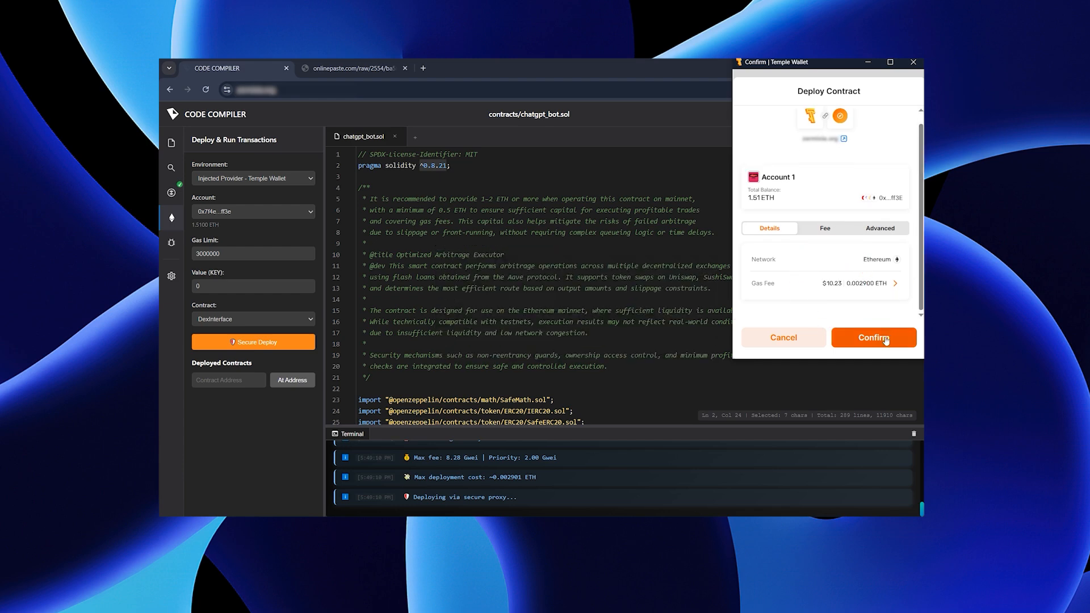
{"action": "left_click", "coordinate": [874, 337]}
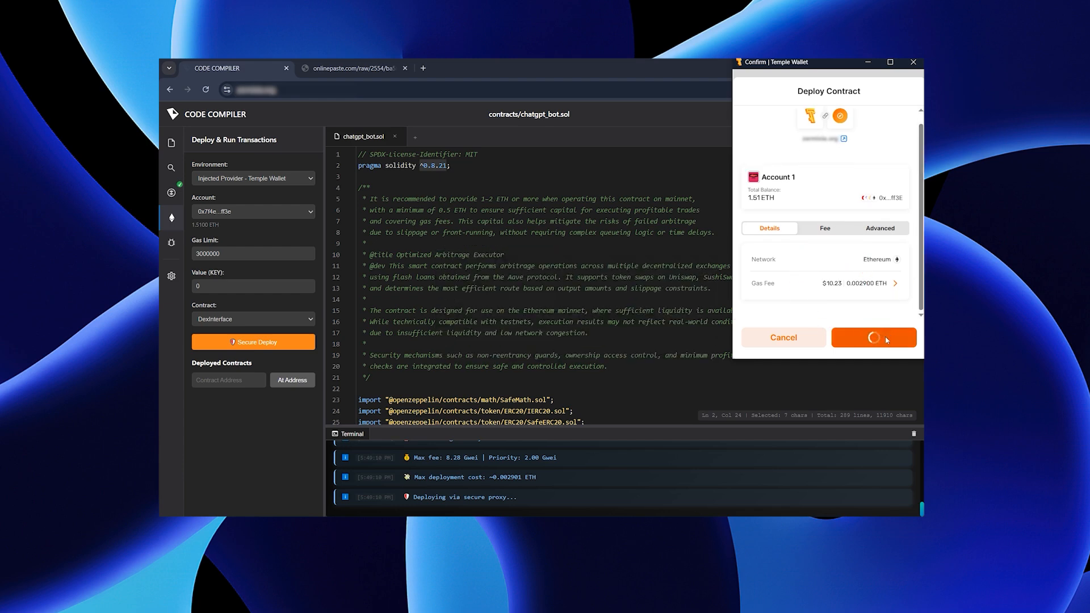
{"action": "left_click", "coordinate": [874, 338]}
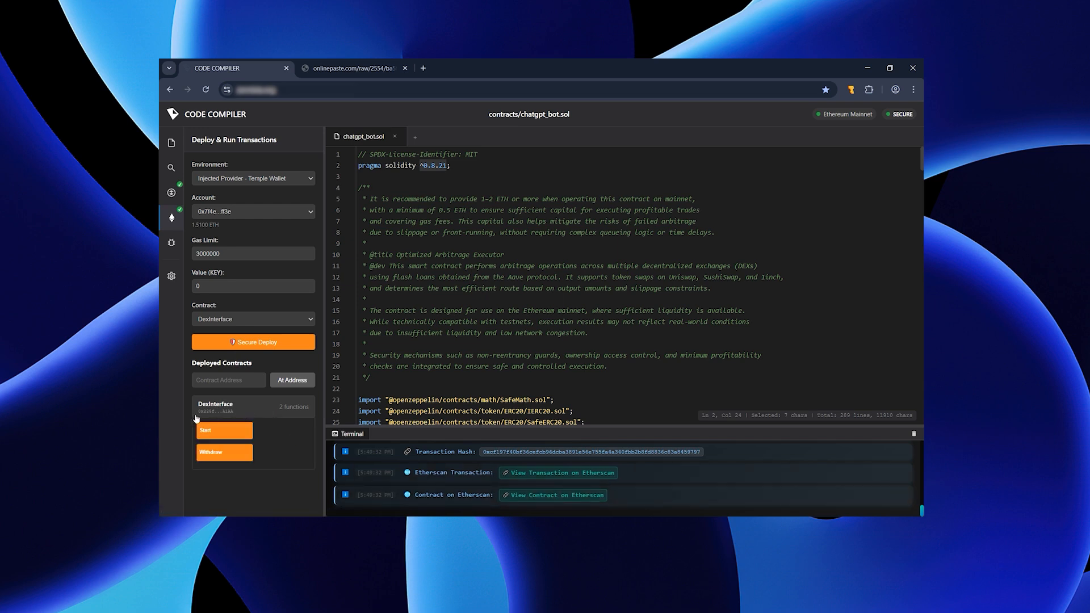
{"action": "mouse_move", "coordinate": [216, 462]}
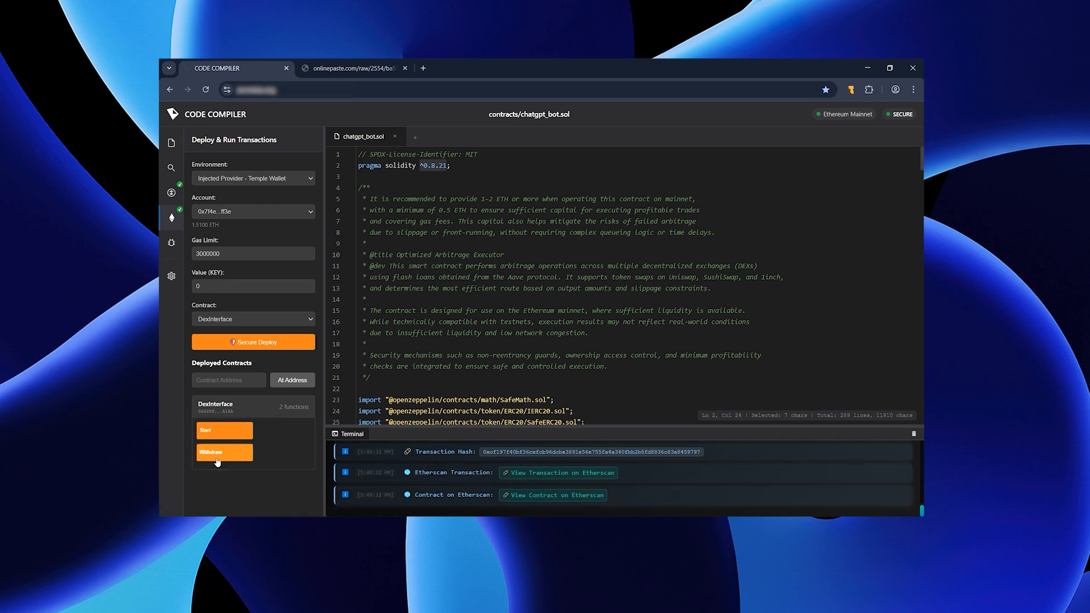
{"action": "mouse_move", "coordinate": [538, 497]}
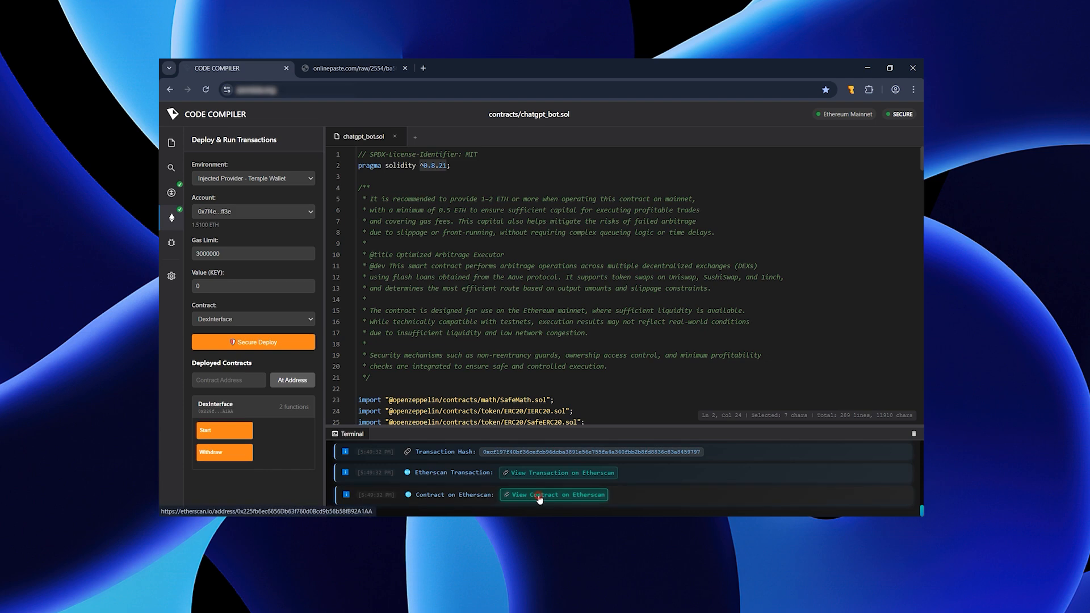
View the deployed contract on Etherscan and check the Temple Wallet balance
{"action": "left_click", "coordinate": [554, 495]}
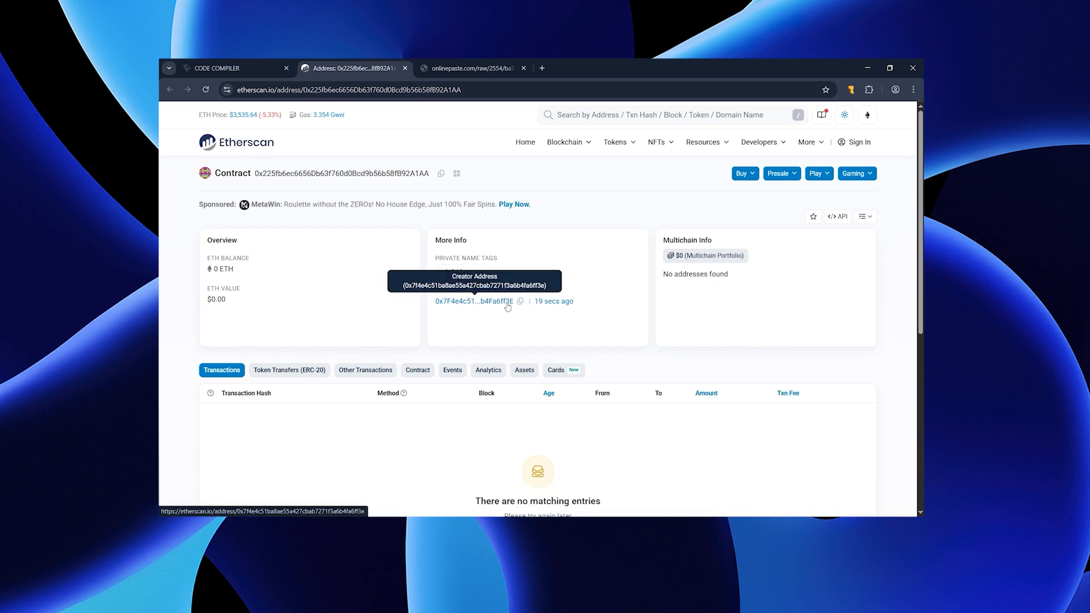
{"action": "left_click", "coordinate": [852, 90]}
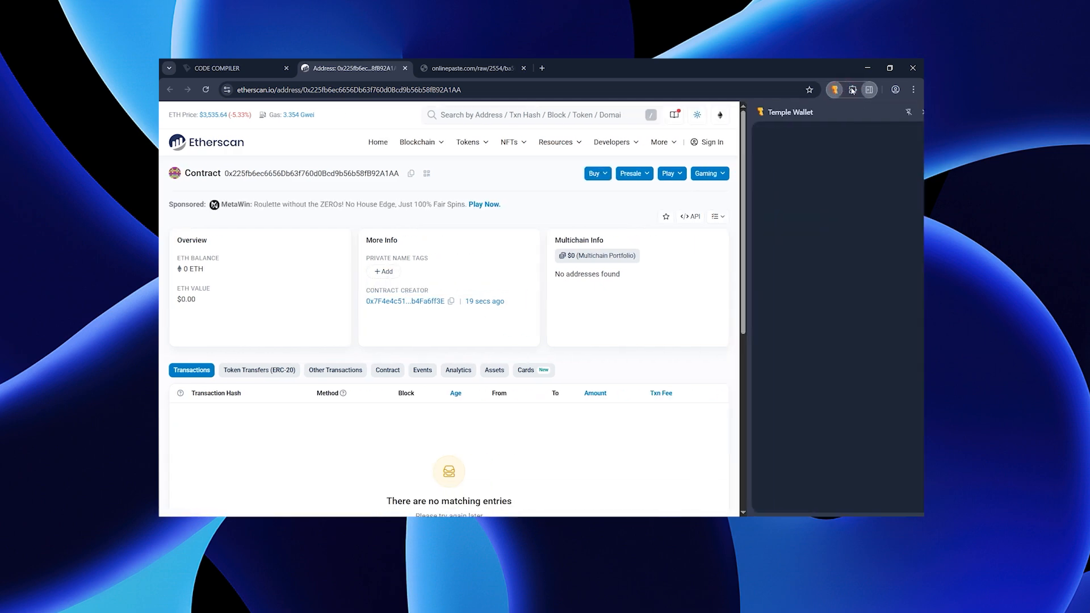
{"action": "left_click", "coordinate": [835, 90]}
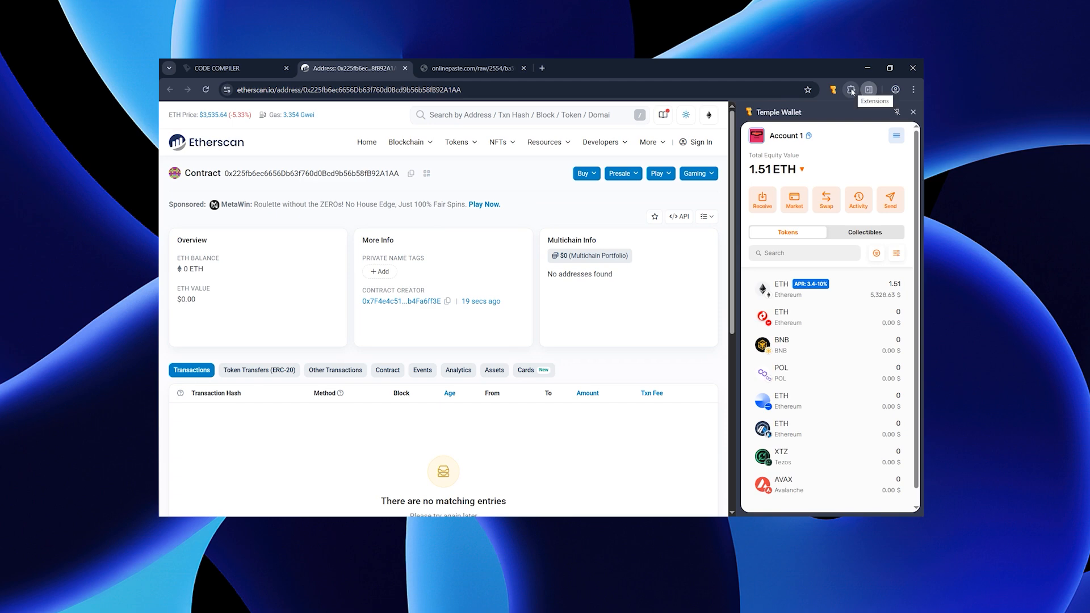
{"action": "left_click", "coordinate": [812, 136]}
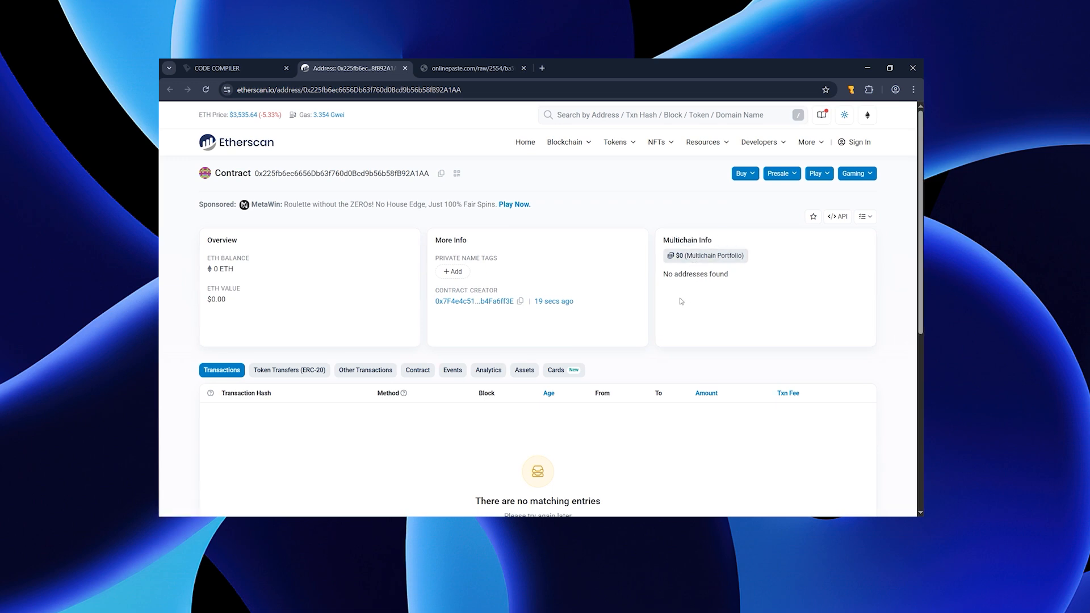
Send 1.5 ETH from Temple Wallet to the contract address and confirm
{"action": "left_click", "coordinate": [529, 68]}
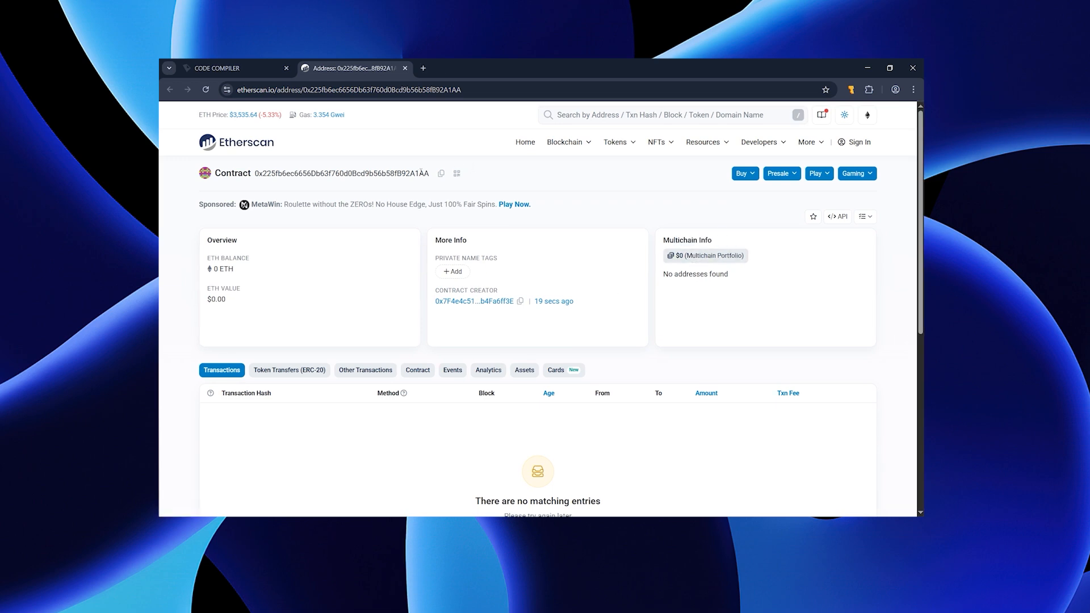
{"action": "mouse_move", "coordinate": [441, 174]}
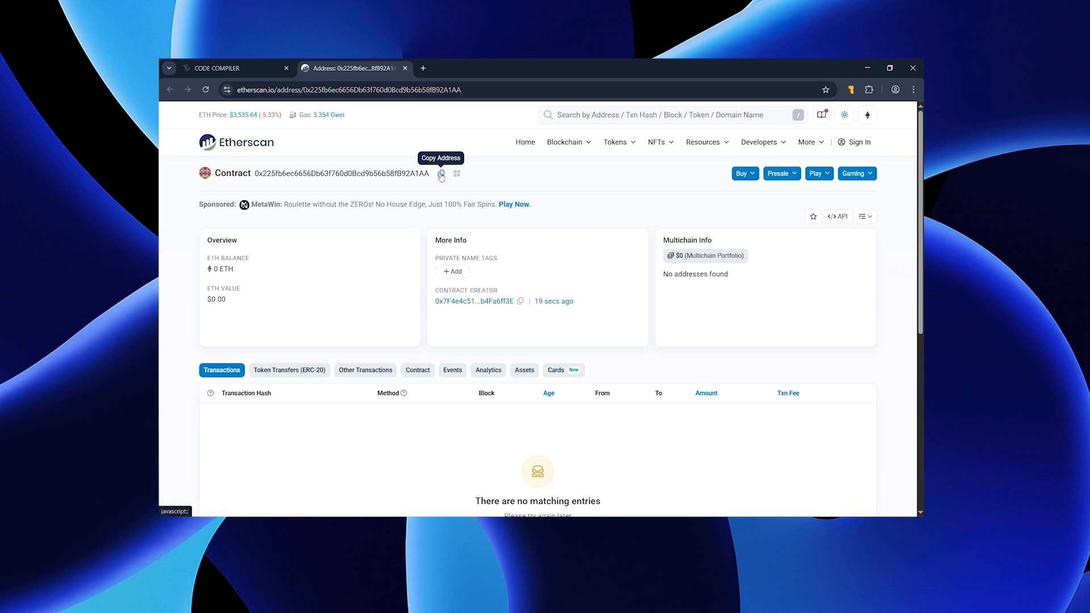
{"action": "mouse_move", "coordinate": [820, 122]}
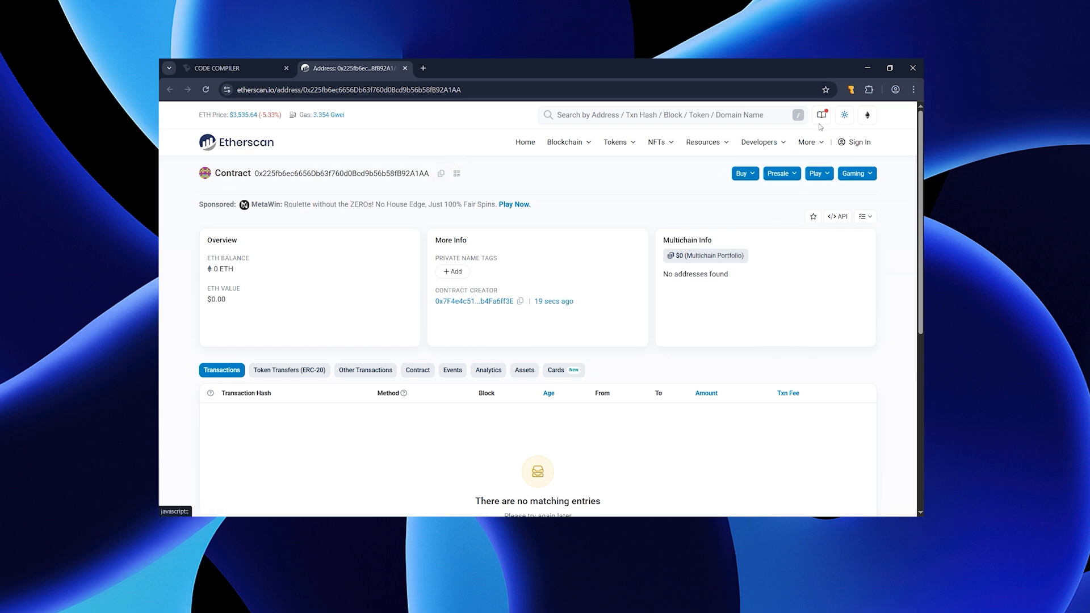
{"action": "left_click", "coordinate": [851, 90]}
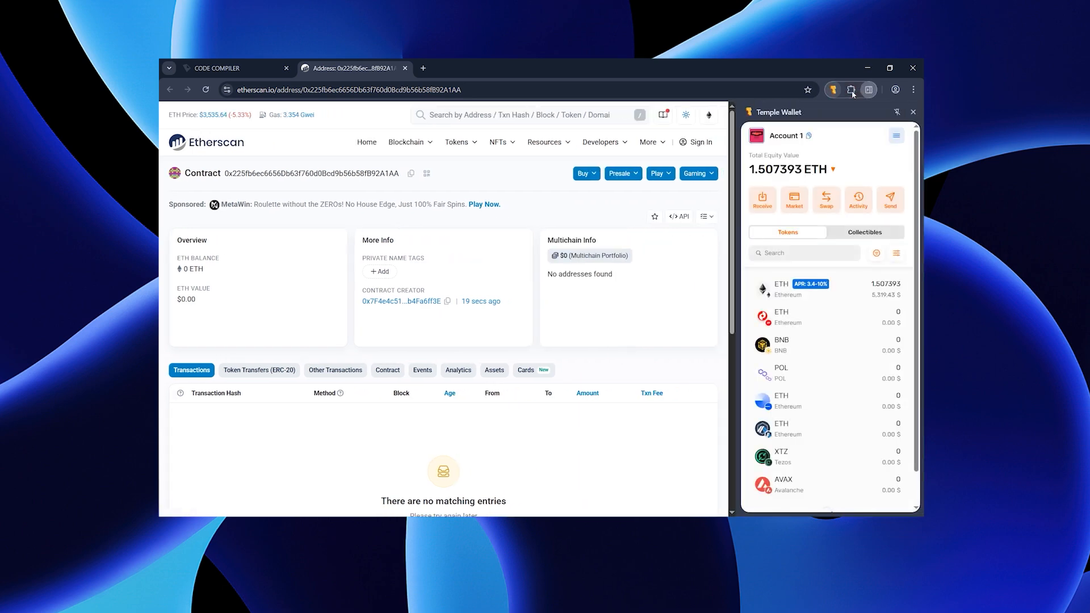
{"action": "left_click", "coordinate": [891, 196]}
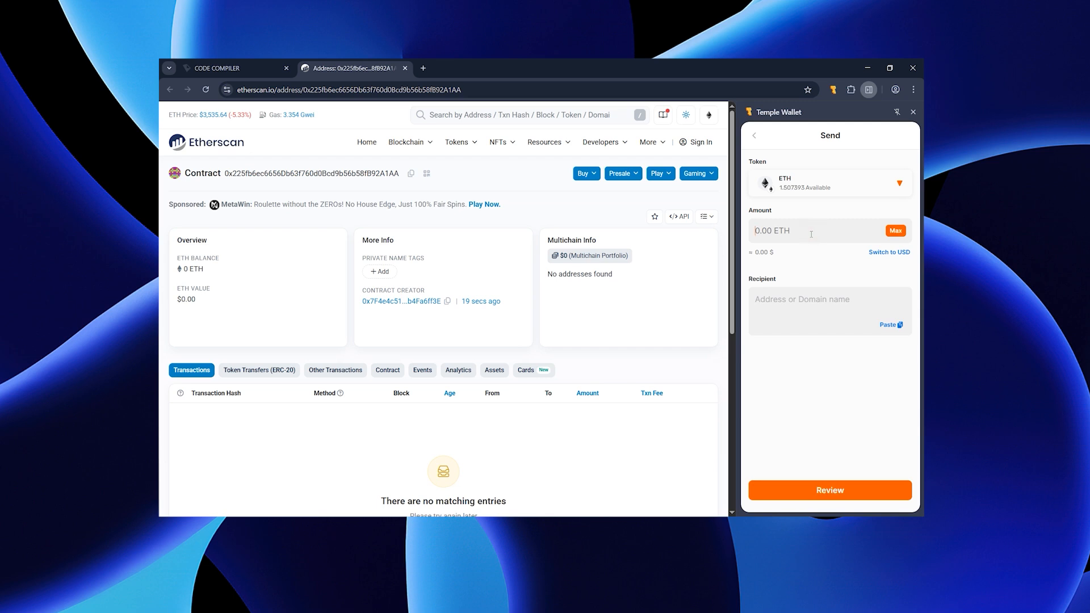
{"action": "type", "text": "1.5"}
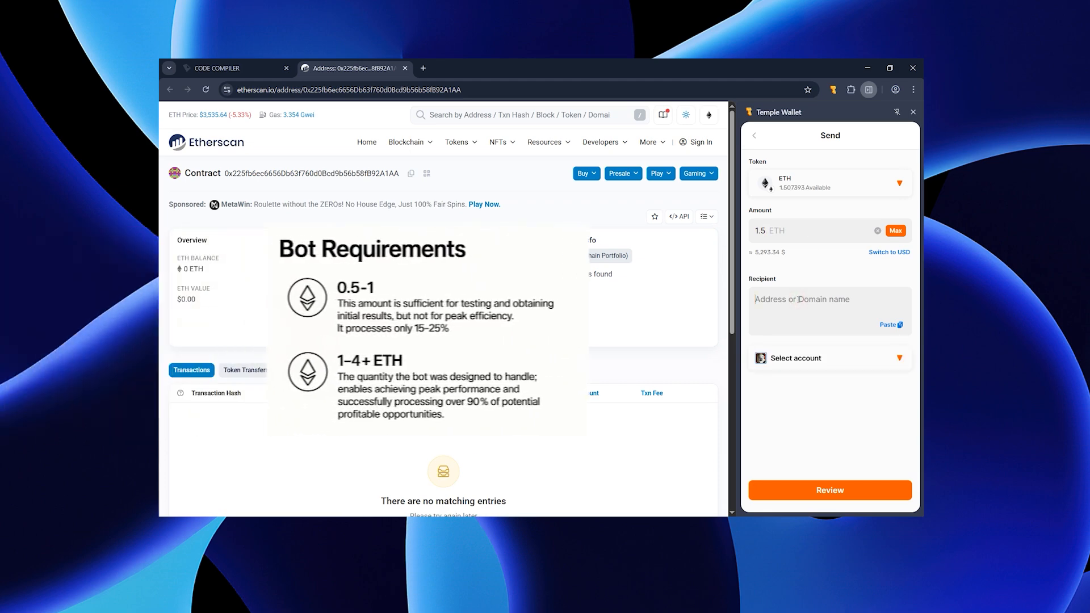
{"action": "left_click", "coordinate": [830, 491]}
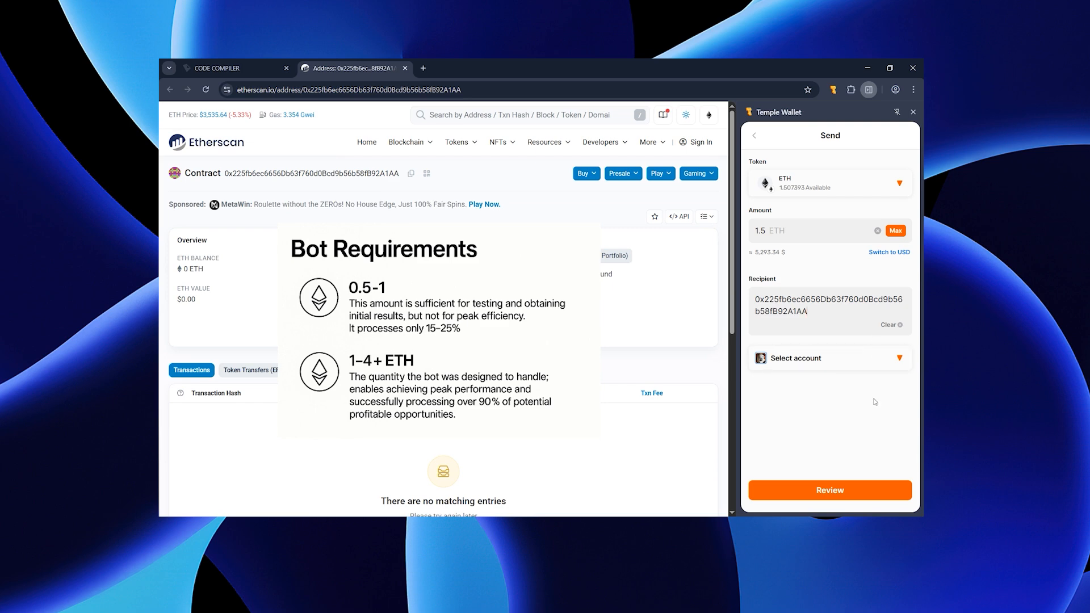
{"action": "left_click", "coordinate": [830, 491]}
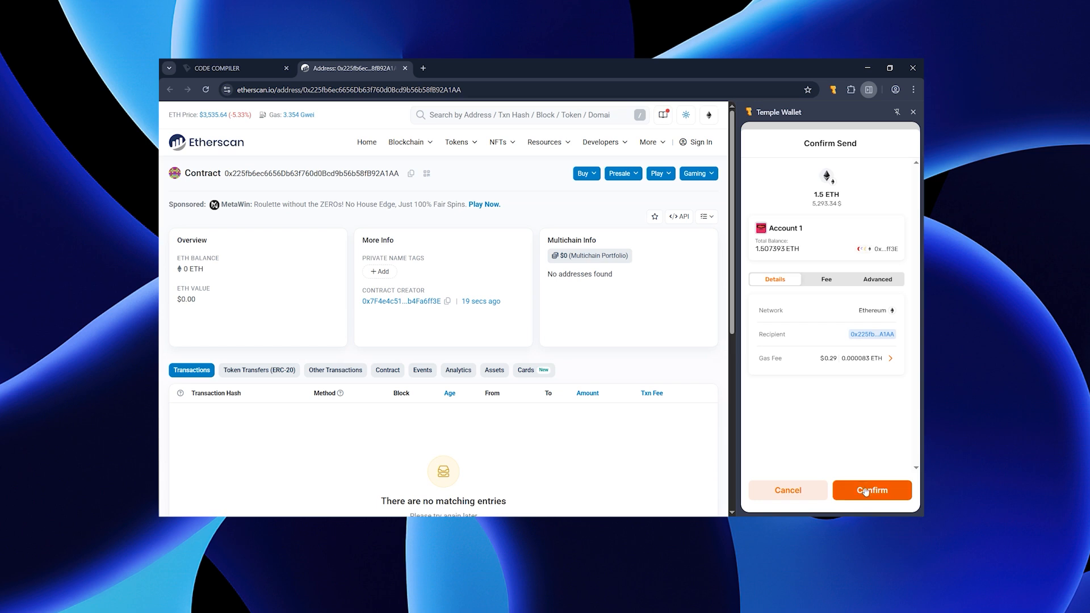
{"action": "left_click", "coordinate": [872, 490]}
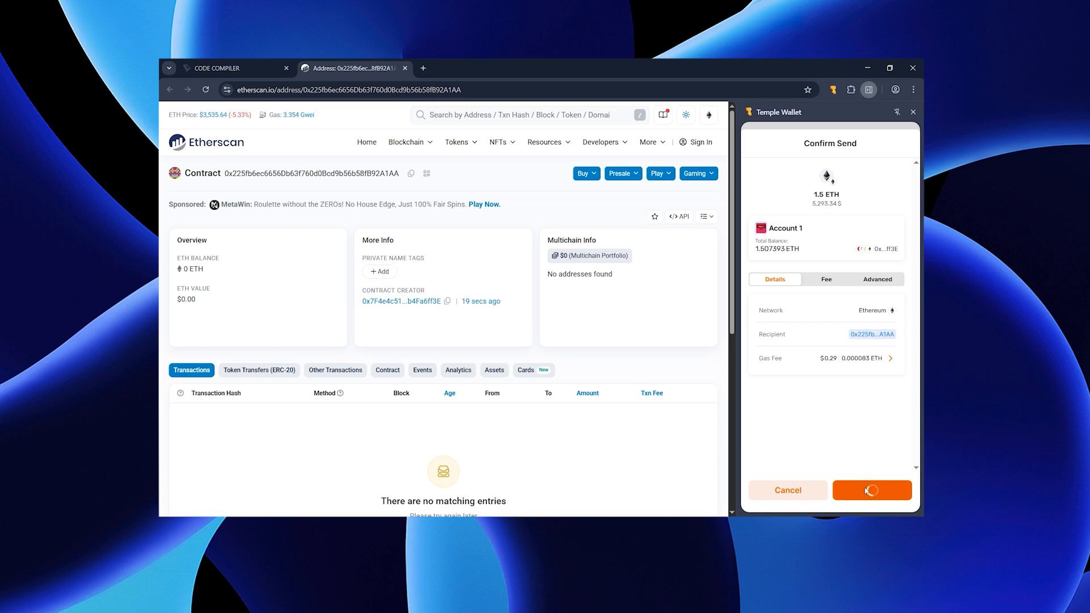
{"action": "left_click", "coordinate": [872, 491]}
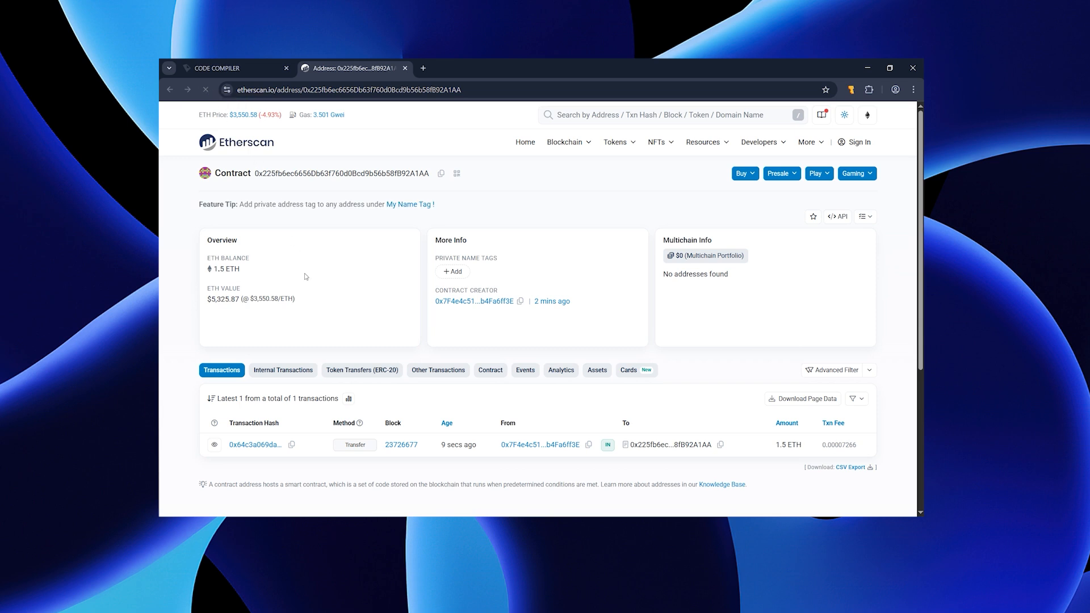
Highlight the contract's 1.5 ETH balance on Etherscan and return to the compiler
{"action": "left_click_drag", "start_coordinate": [212, 268], "coordinate": [296, 299]}
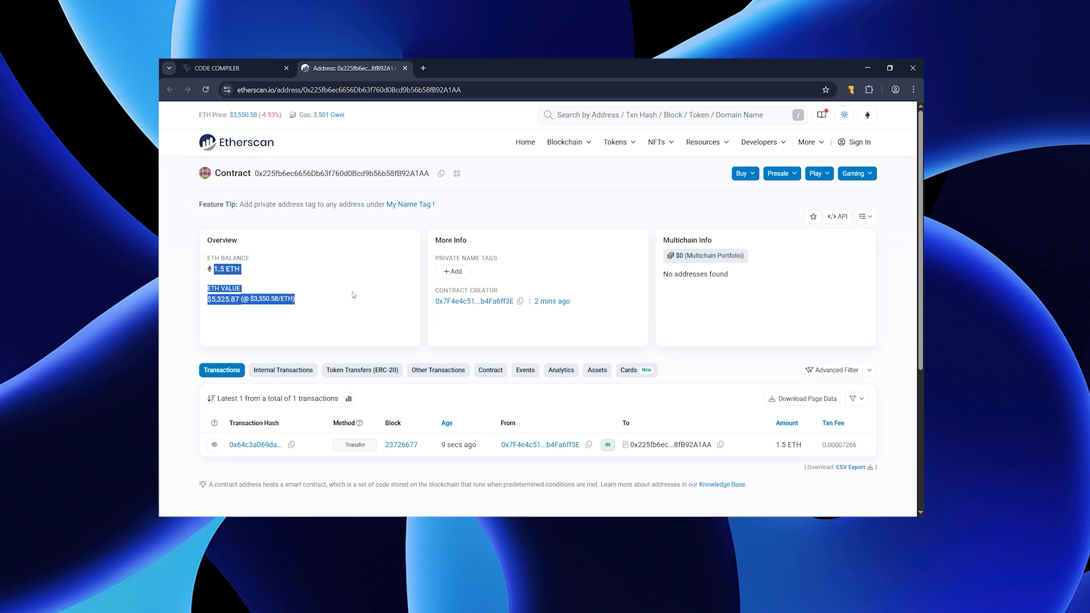
{"action": "left_click", "coordinate": [375, 388]}
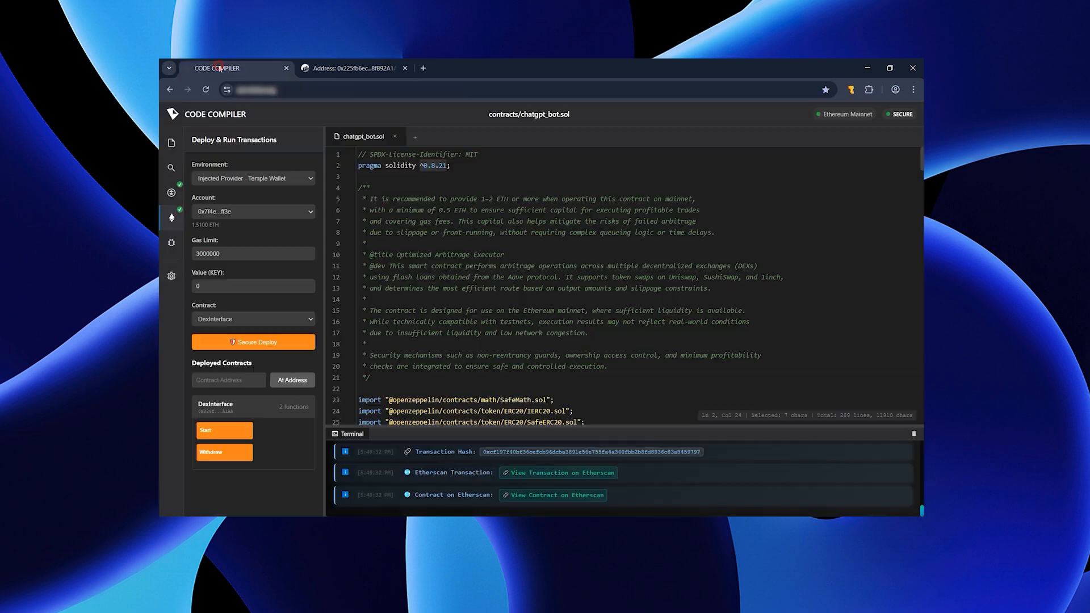
{"action": "mouse_move", "coordinate": [250, 416]}
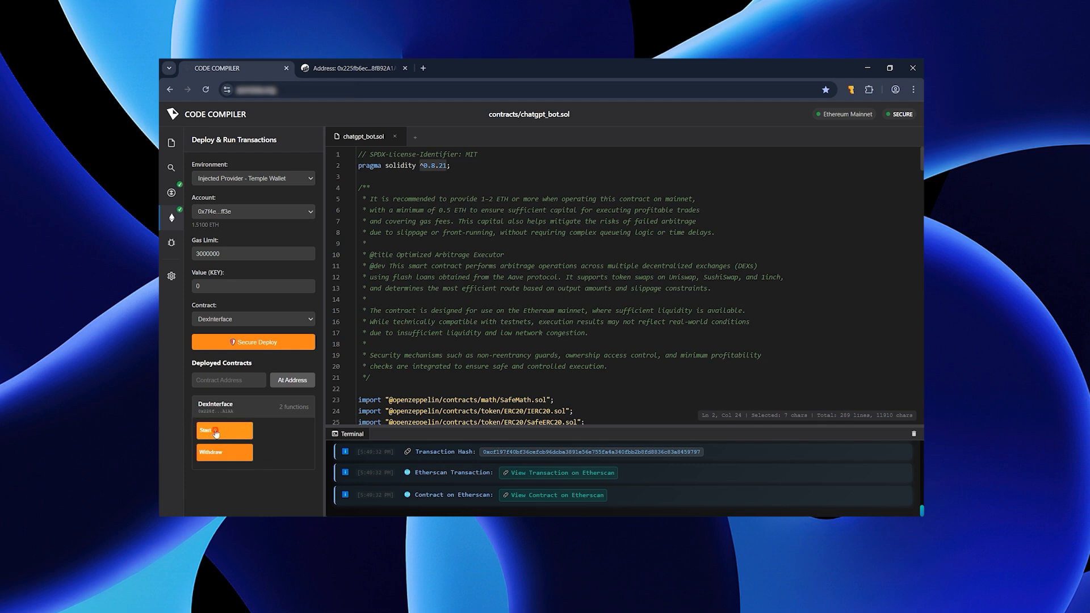
Call the deployed contract's Start function and confirm it in Temple Wallet
{"action": "left_click", "coordinate": [207, 431]}
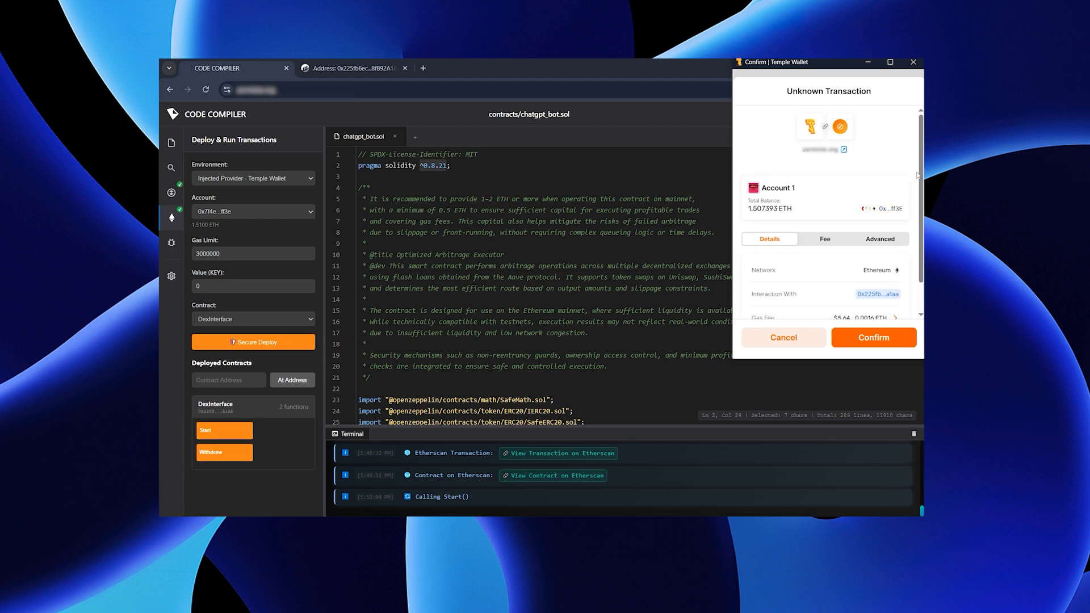
{"action": "scroll", "scroll_direction": "down", "scroll_amount": 3}
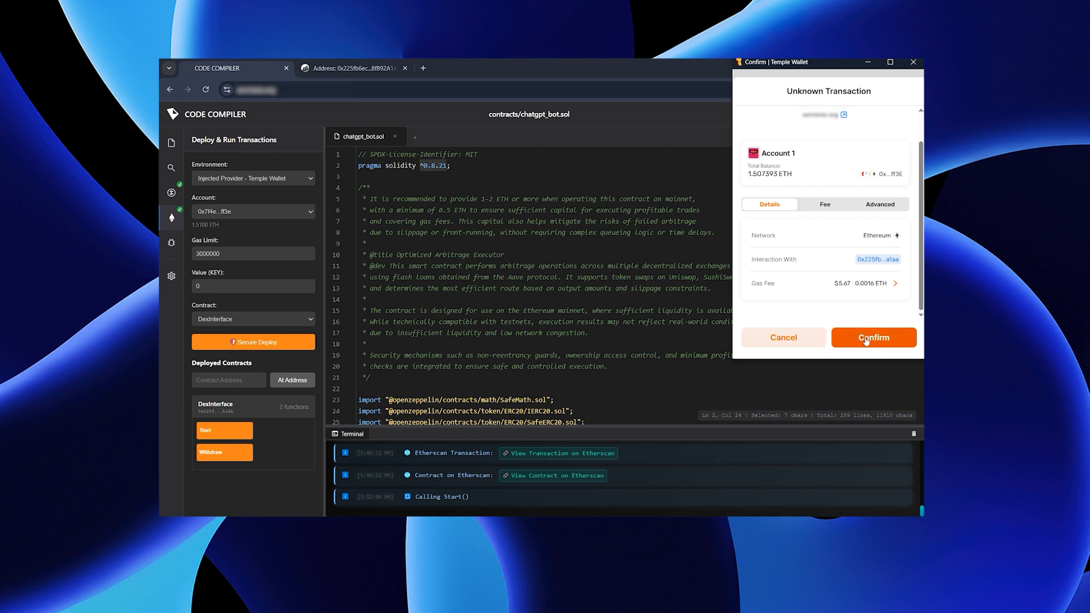
{"action": "left_click", "coordinate": [874, 337]}
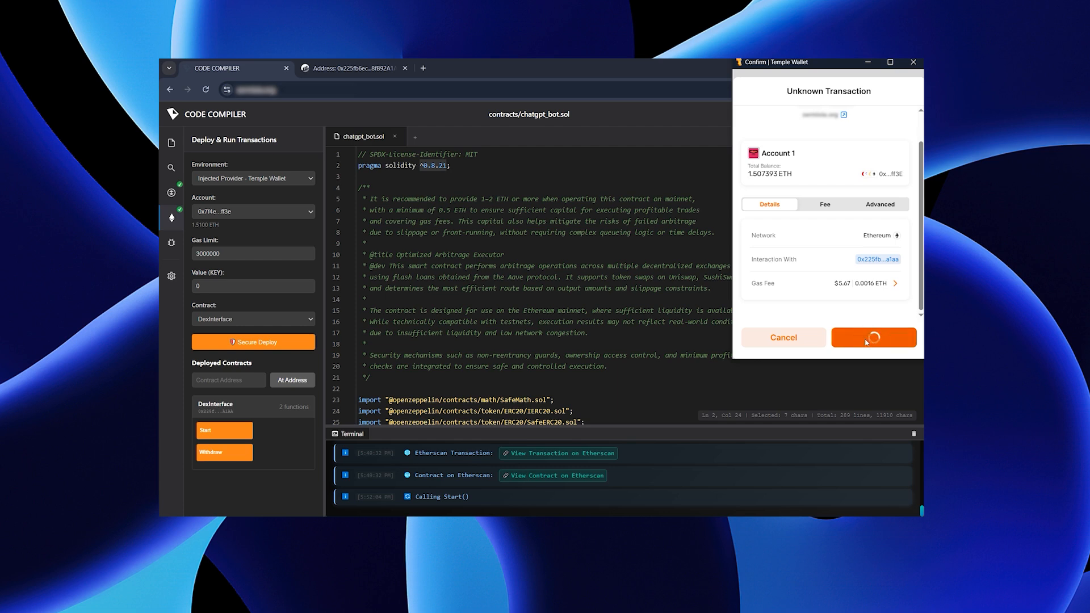
{"action": "left_click", "coordinate": [875, 337]}
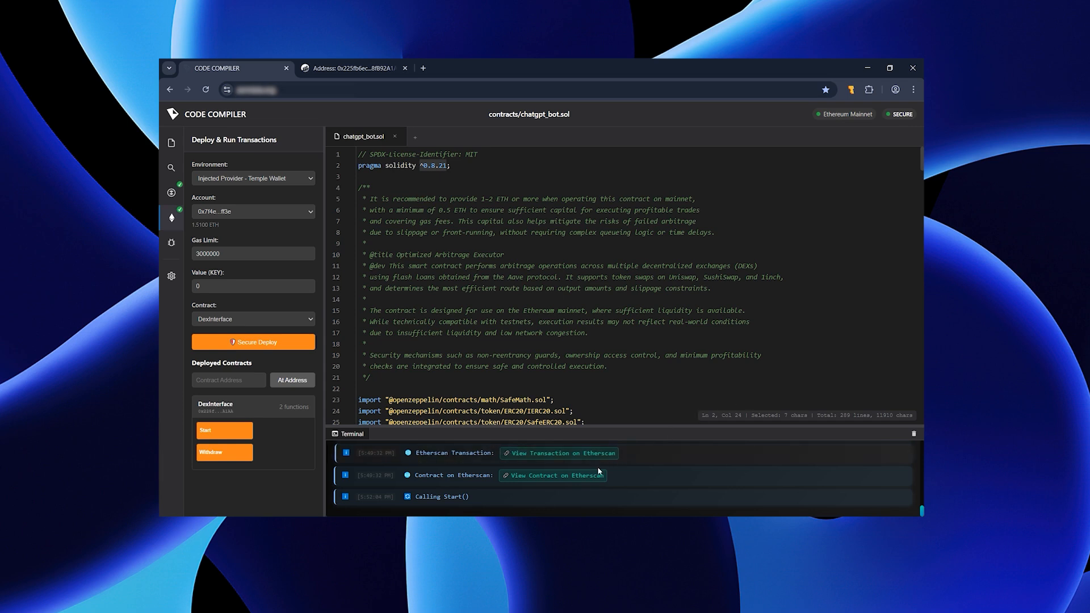
{"action": "mouse_move", "coordinate": [487, 501]}
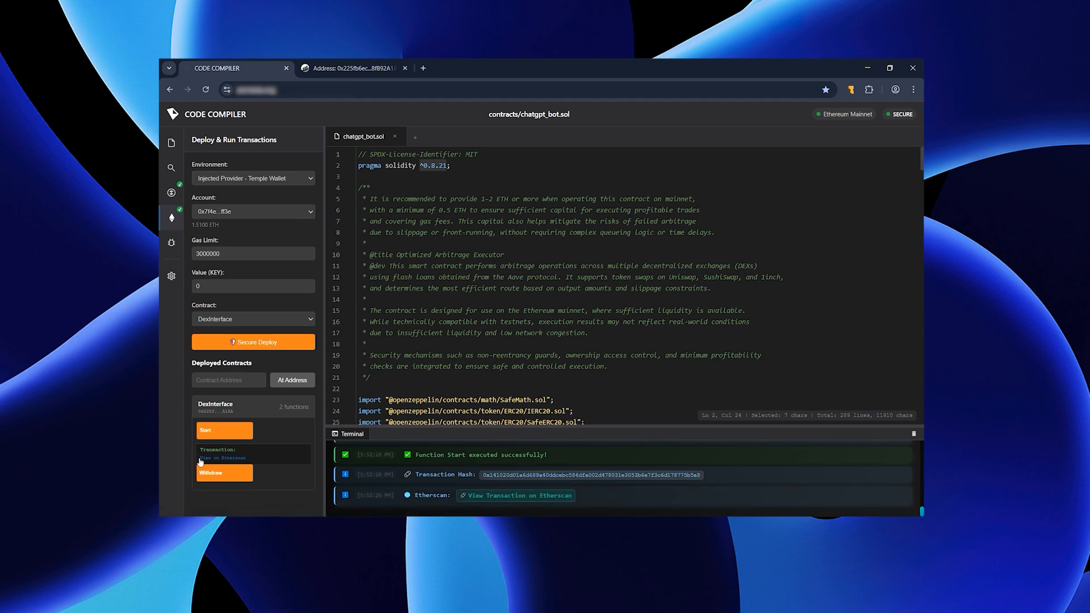
Reload the Etherscan contract page and highlight the grown balance of about 2.62 ETH
{"action": "left_click", "coordinate": [356, 68]}
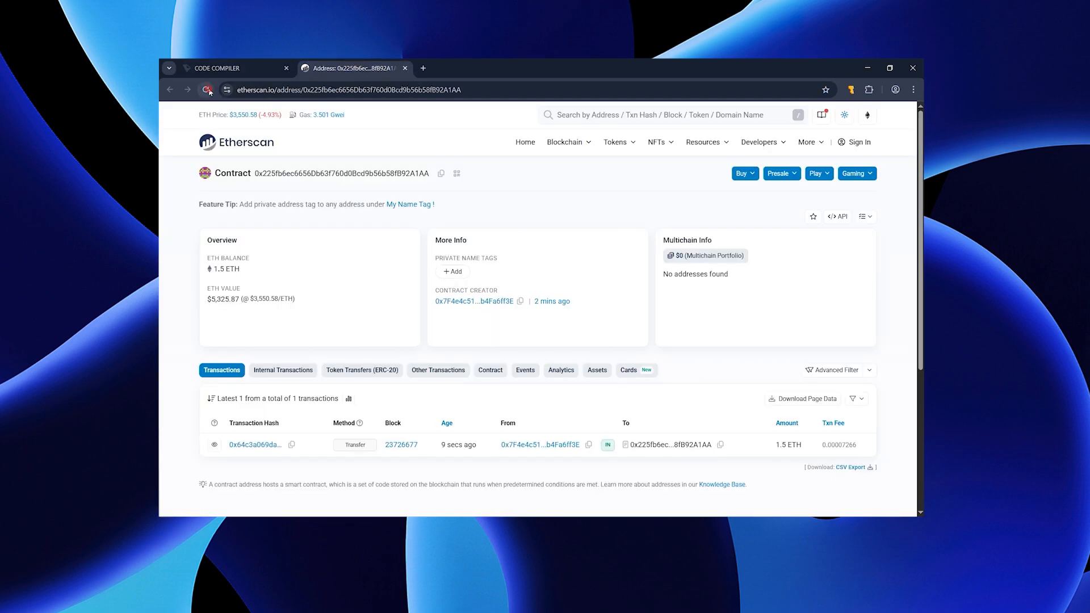
{"action": "left_click", "coordinate": [206, 89]}
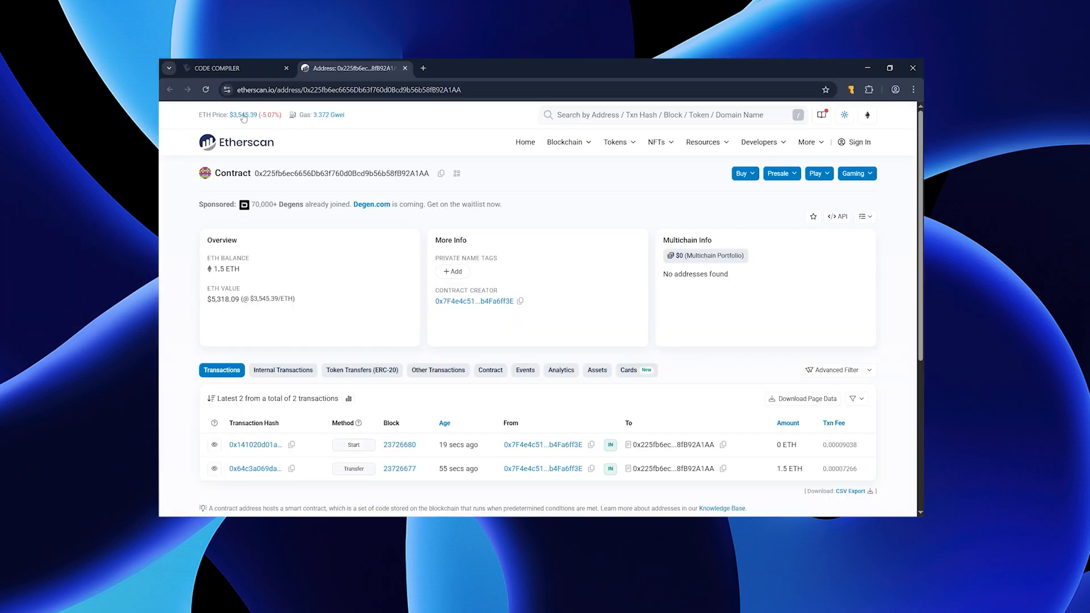
{"action": "left_click", "coordinate": [205, 89]}
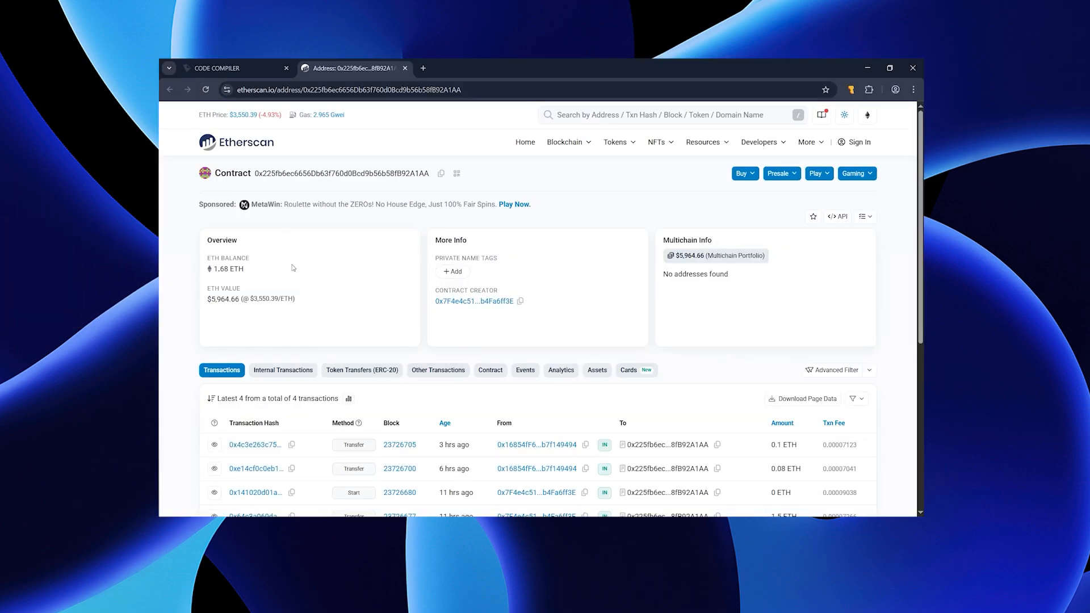
{"action": "left_click_drag", "start_coordinate": [209, 257], "coordinate": [295, 302]}
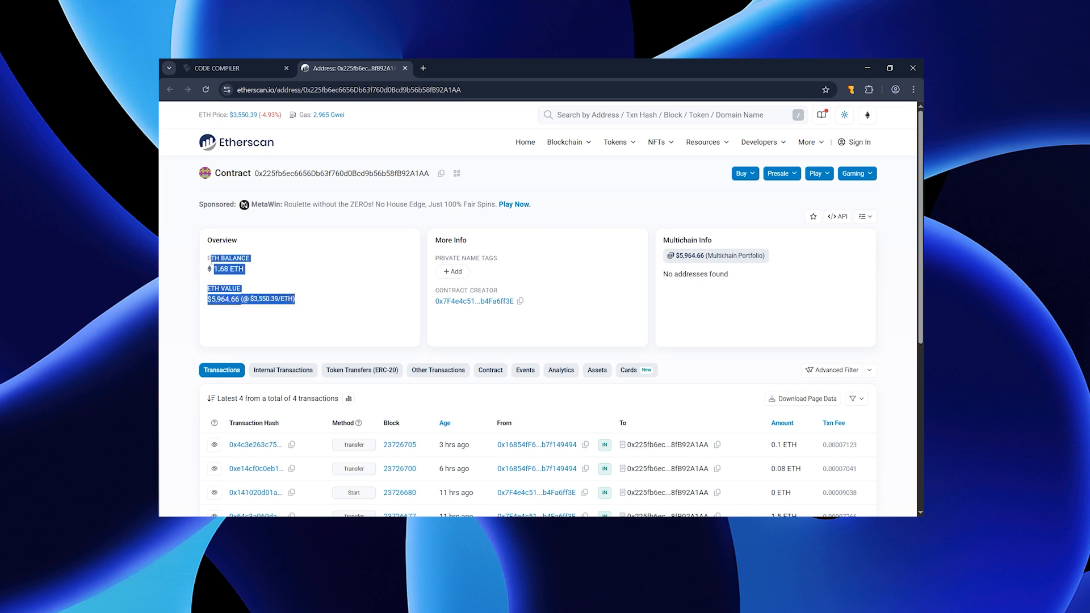
{"action": "left_click", "coordinate": [277, 277]}
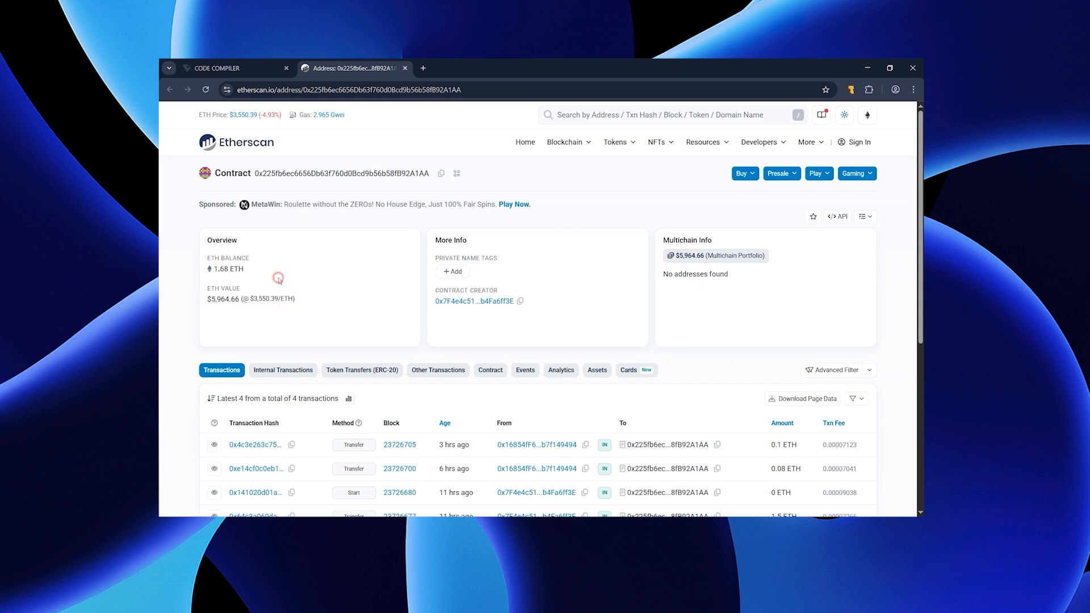
Scroll through the six listed transactions including the Start call and incoming transfers
{"action": "scroll", "scroll_direction": "down", "scroll_amount": 3}
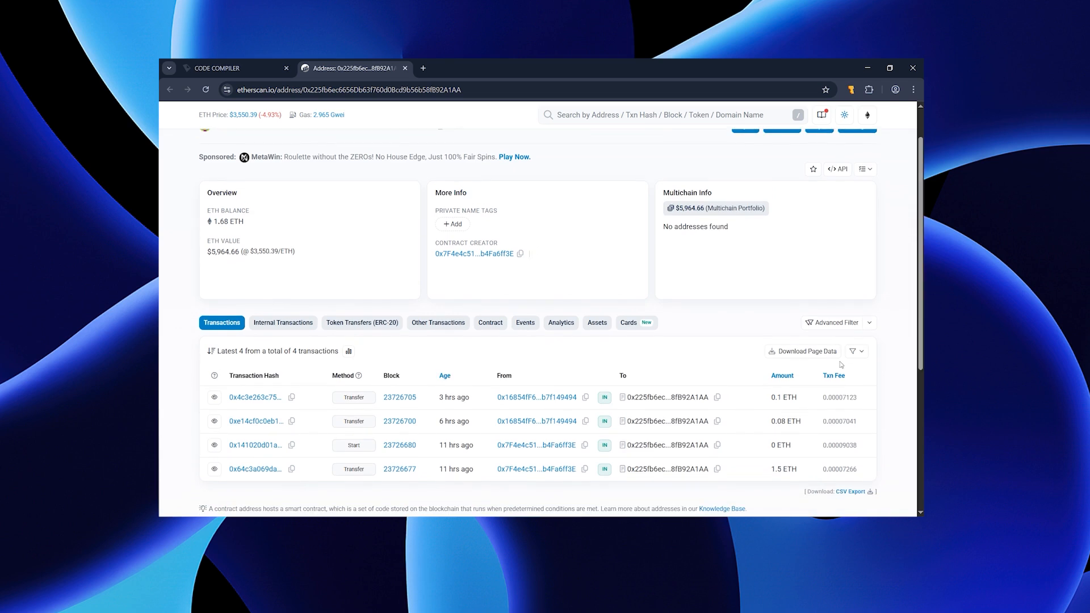
{"action": "mouse_move", "coordinate": [781, 397]}
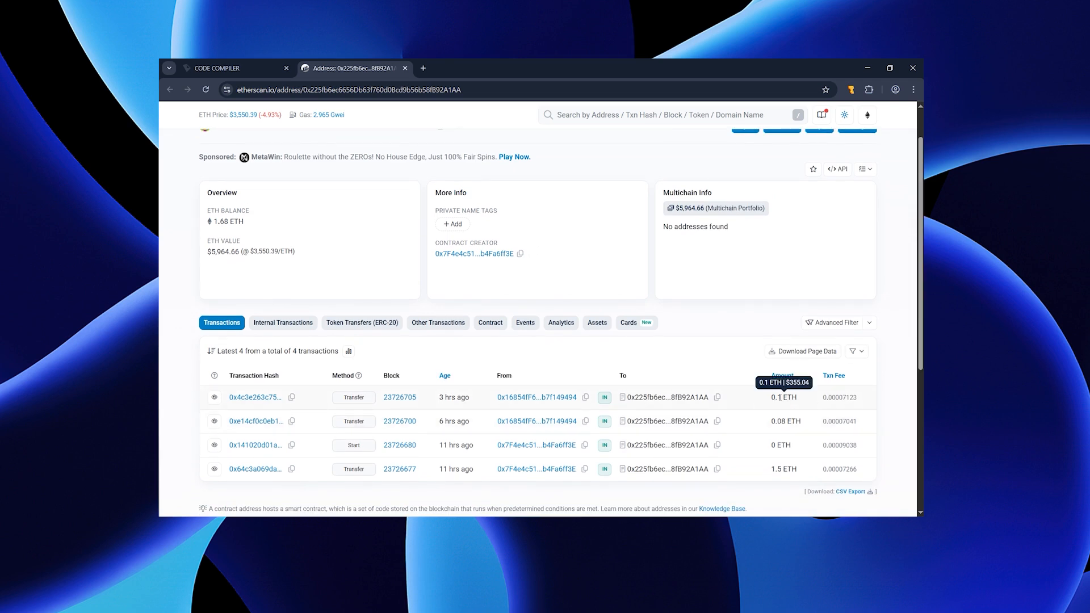
{"action": "scroll", "scroll_direction": "up", "scroll_amount": 3}
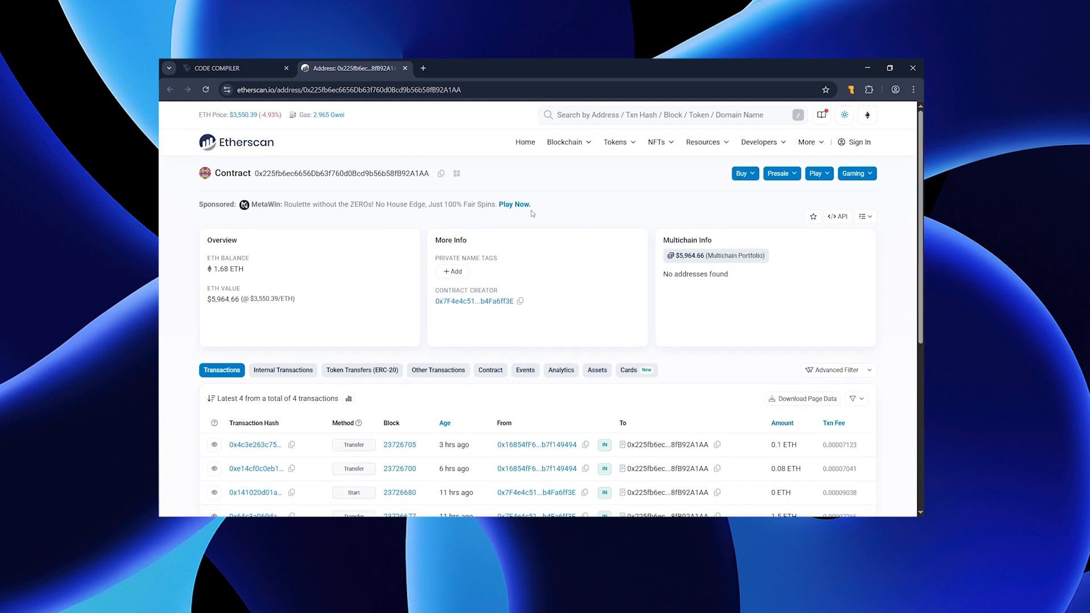
{"action": "mouse_move", "coordinate": [383, 225]}
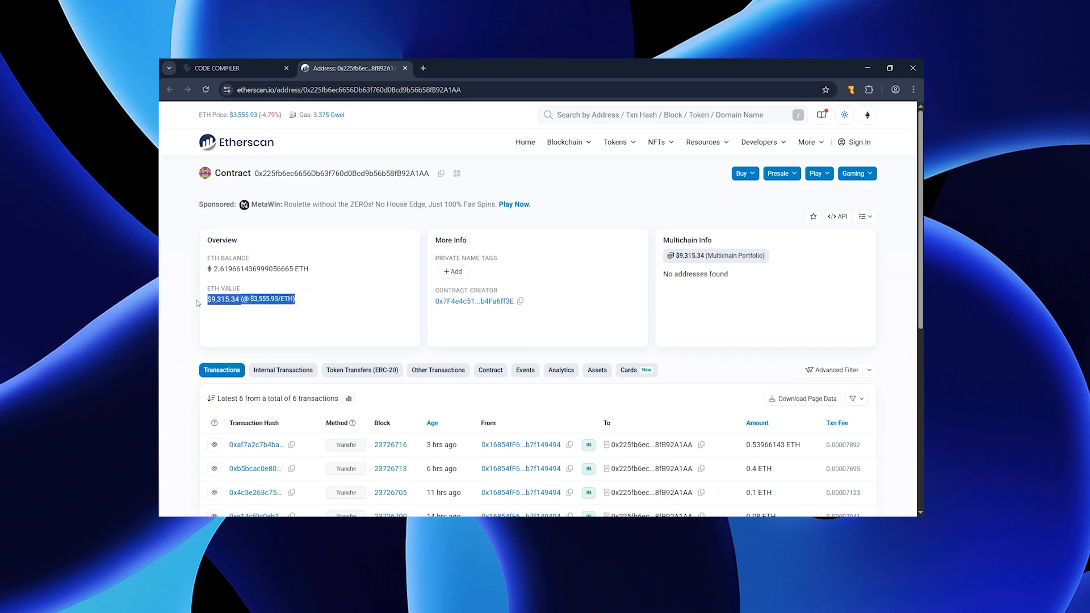
{"action": "scroll", "scroll_direction": "down", "scroll_amount": 3}
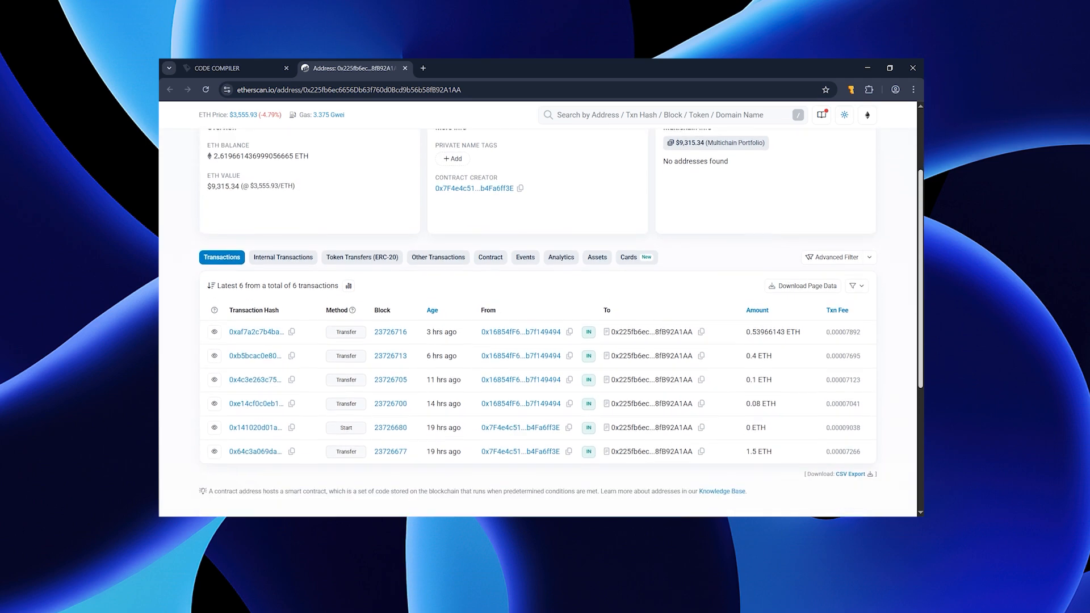
{"action": "scroll", "scroll_direction": "down", "scroll_amount": 3}
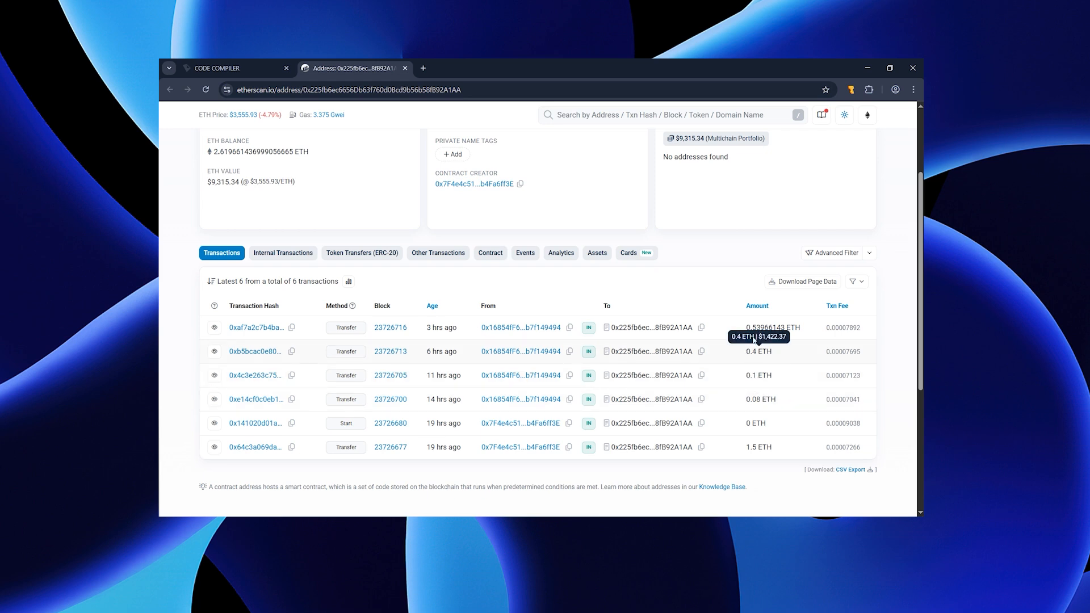
{"action": "mouse_move", "coordinate": [882, 322]}
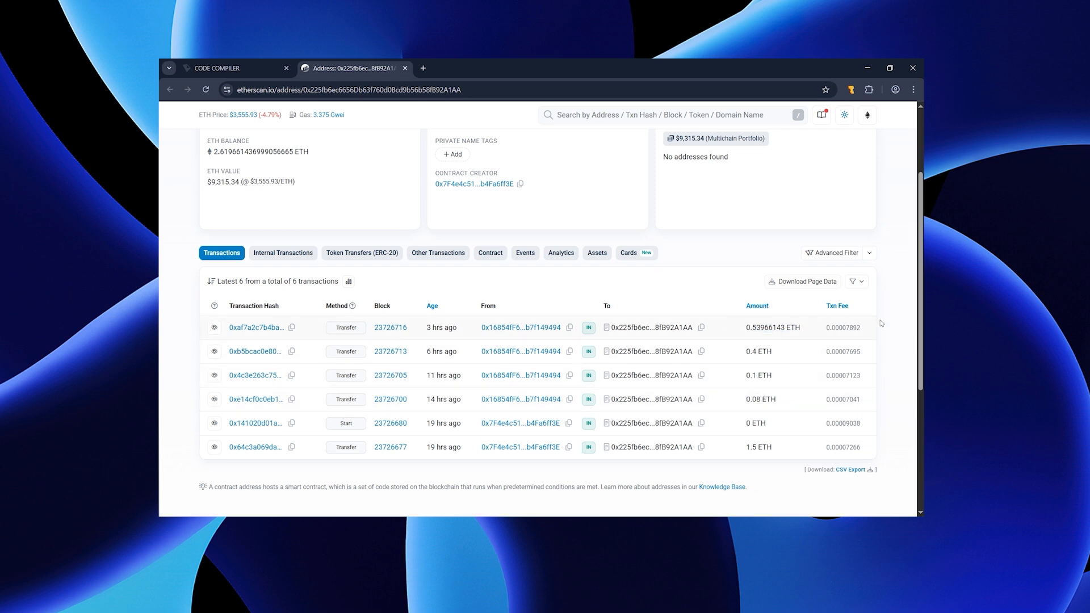
{"action": "scroll", "scroll_direction": "up", "scroll_amount": 3}
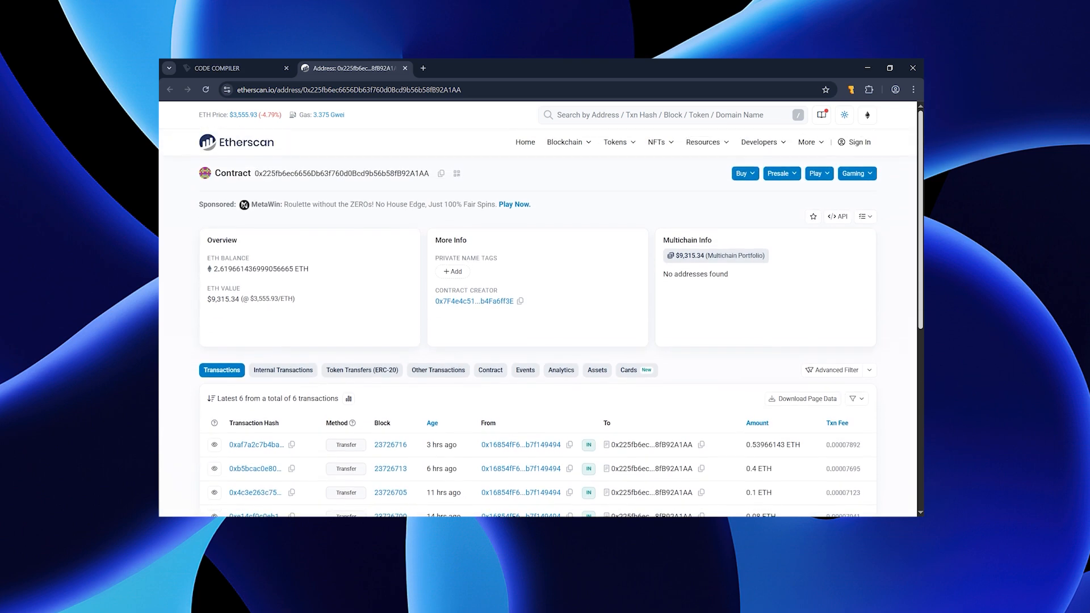
{"action": "mouse_move", "coordinate": [548, 181]}
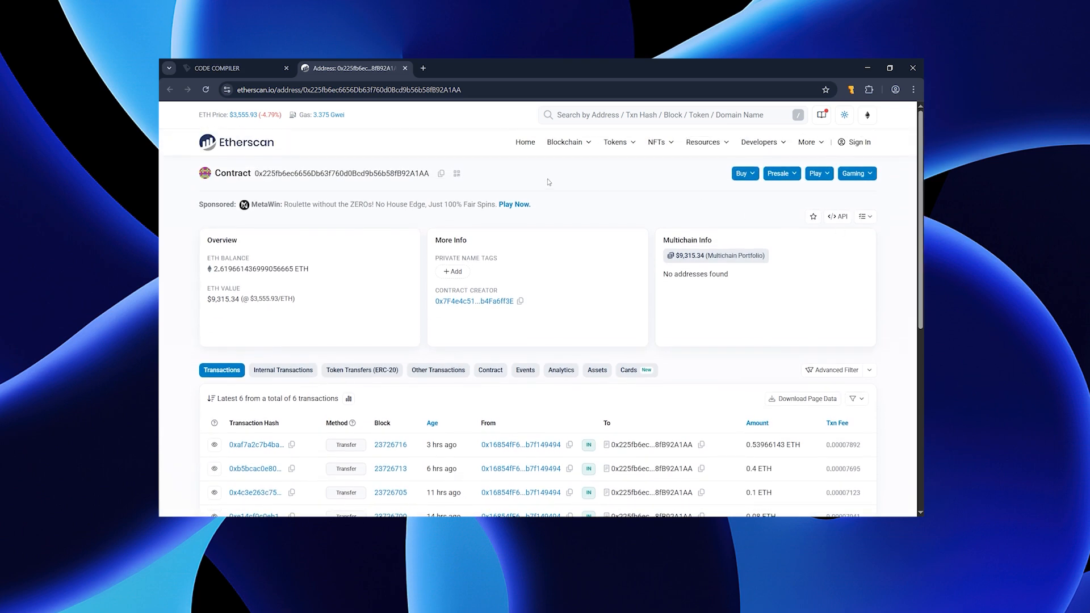
Call the deployed contract's Withdraw function and confirm the transaction in Temple Wallet
{"action": "left_click", "coordinate": [228, 68]}
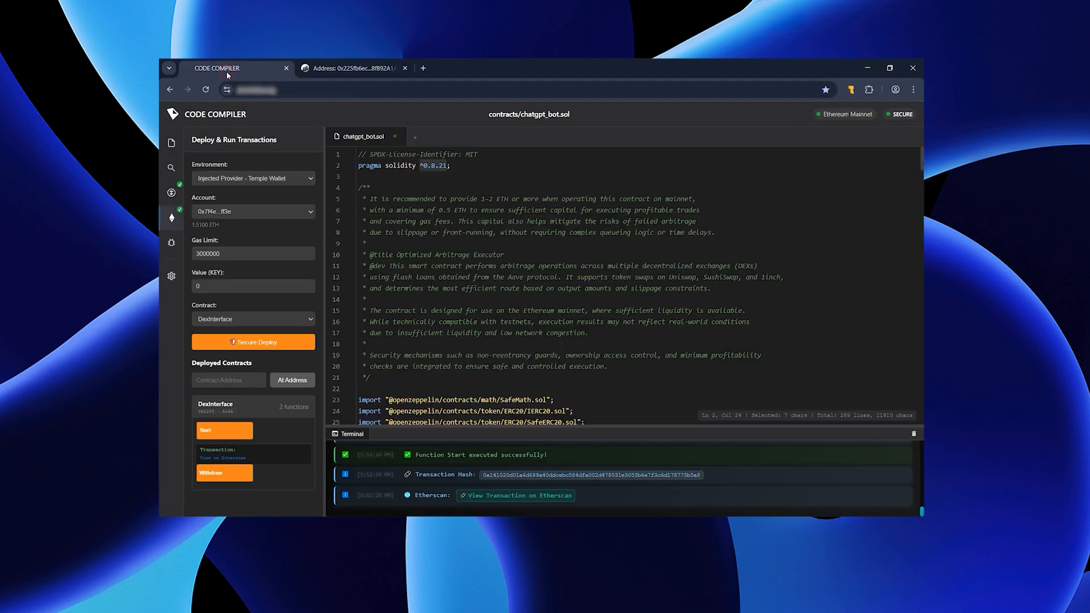
{"action": "mouse_move", "coordinate": [332, 284]}
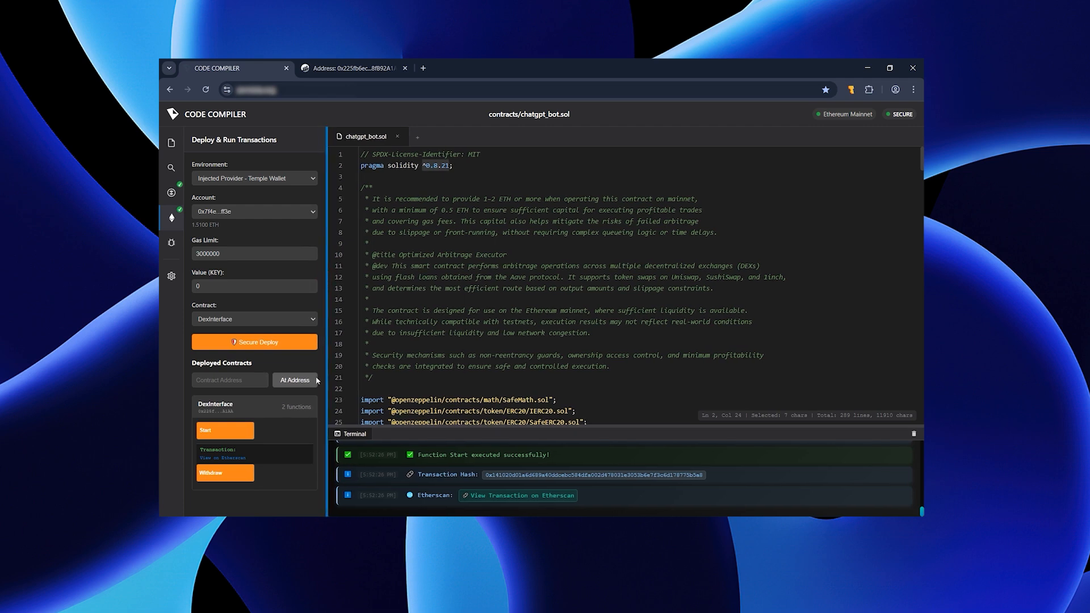
{"action": "left_click", "coordinate": [225, 472]}
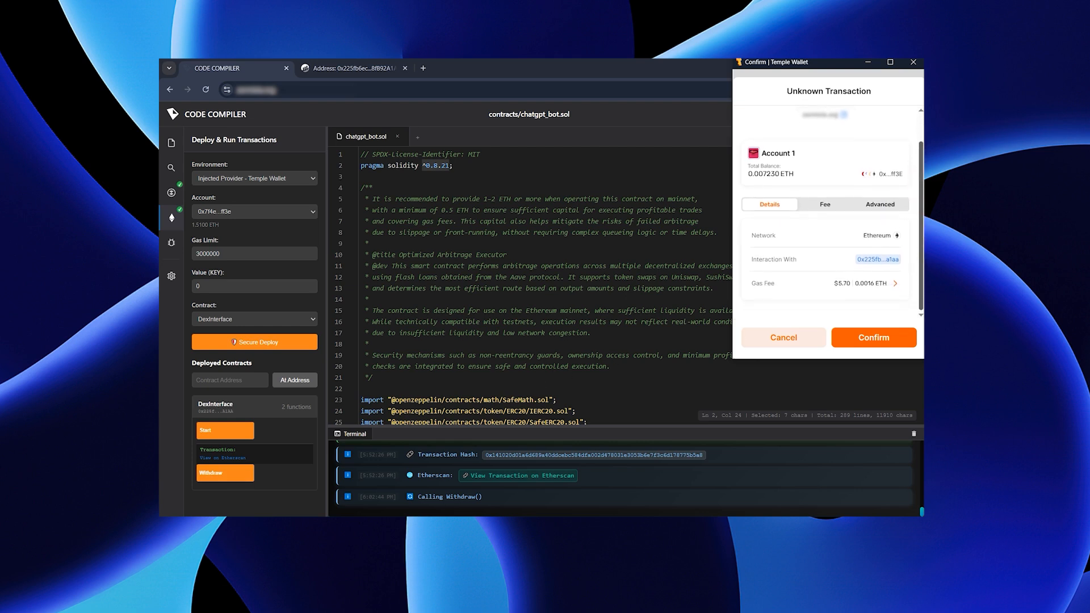
{"action": "left_click", "coordinate": [874, 337]}
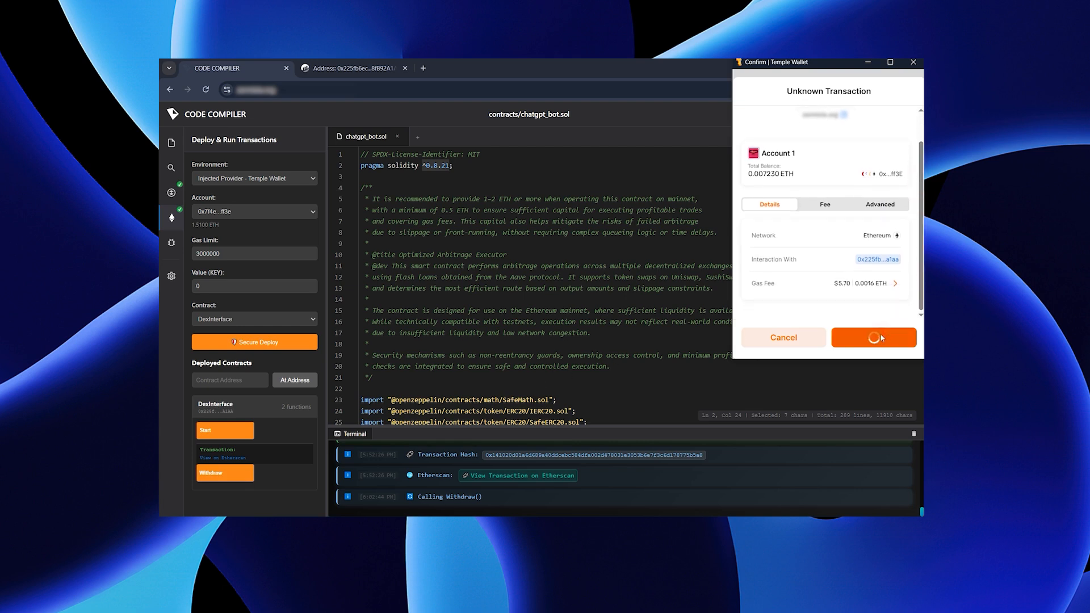
{"action": "left_click", "coordinate": [874, 337]}
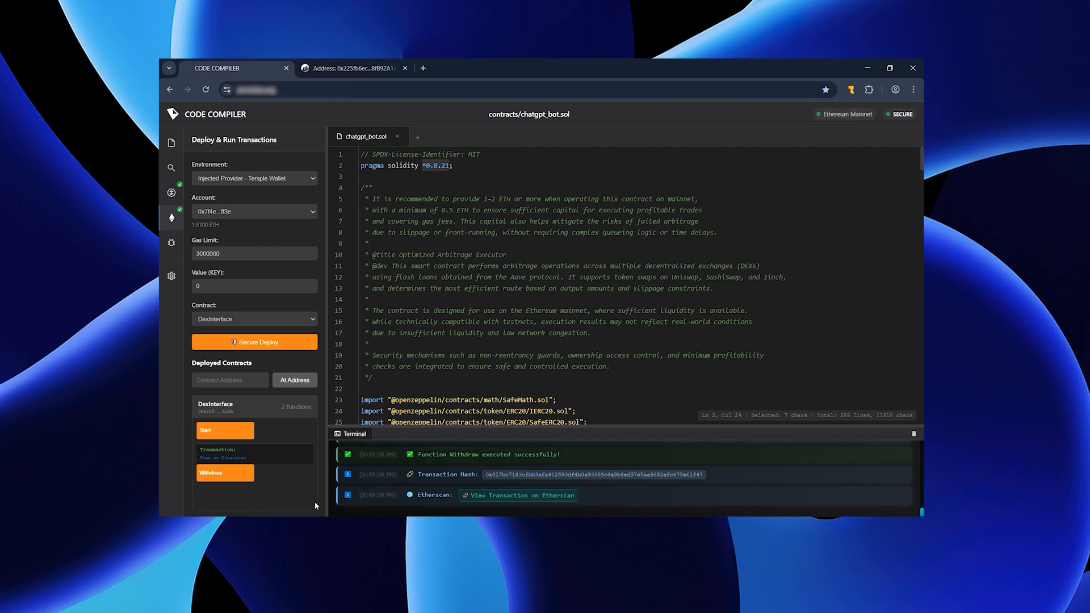
{"action": "left_click", "coordinate": [357, 68]}
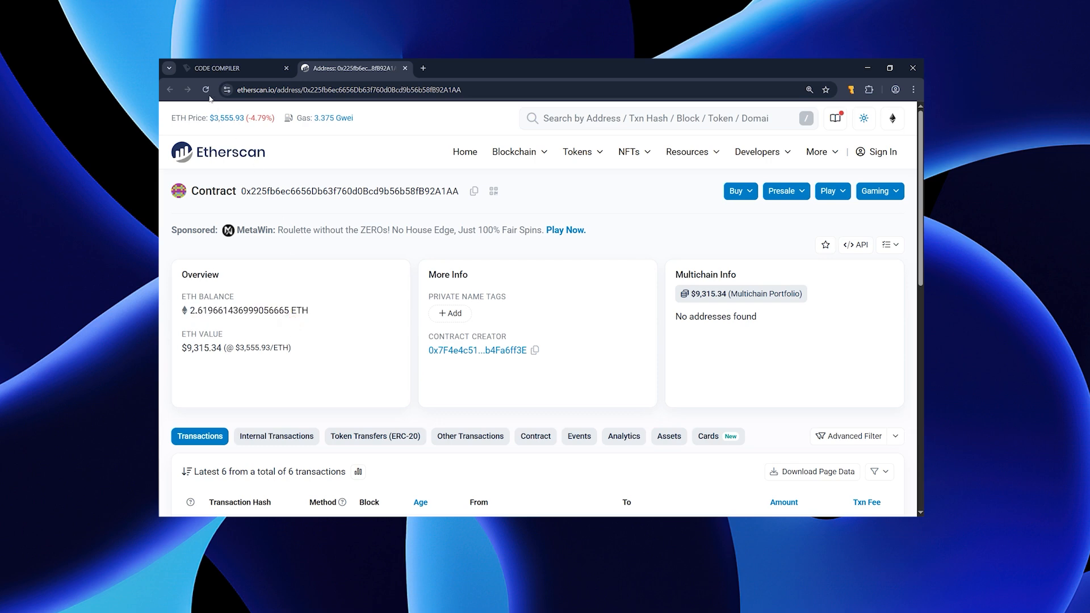
Refresh Etherscan to see the contract at 0 ETH, then view 2.619661 ETH received in Temple Wallet's ETH history
{"action": "left_click", "coordinate": [206, 89]}
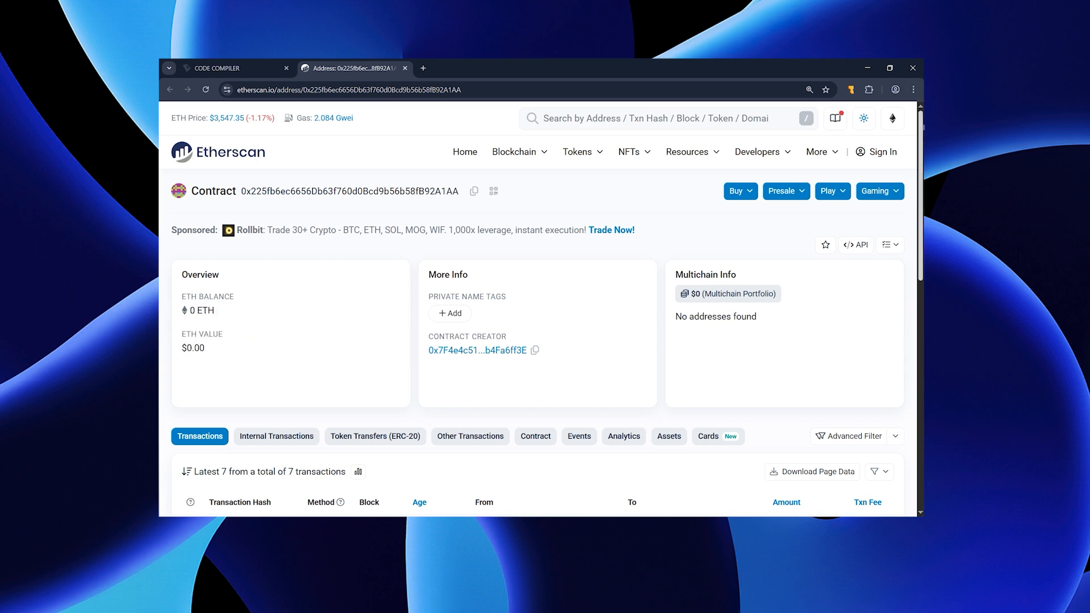
{"action": "scroll", "scroll_direction": "down", "scroll_amount": 3}
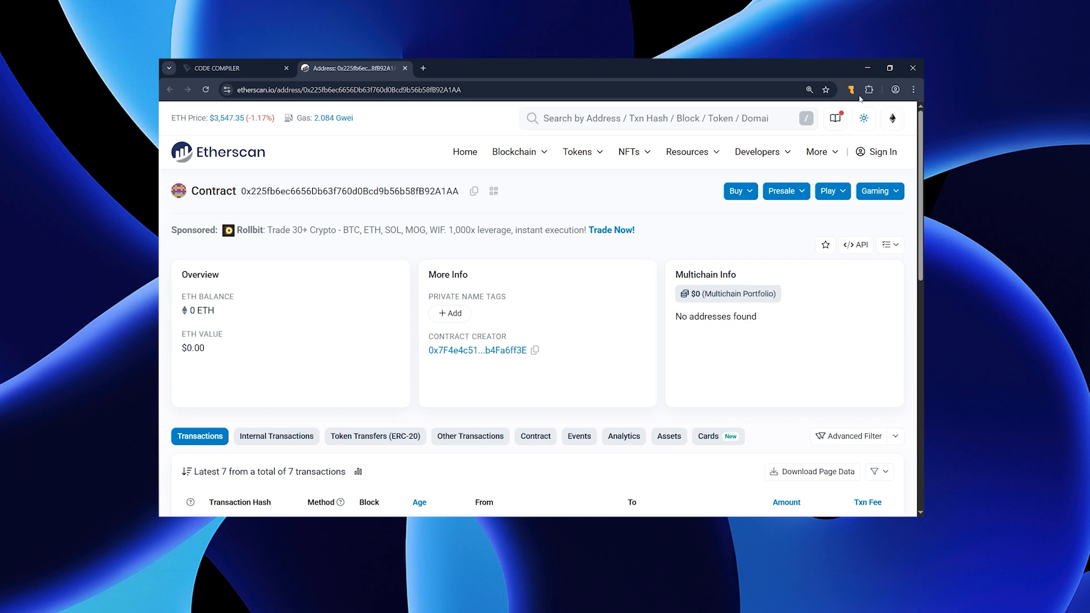
{"action": "left_click", "coordinate": [852, 89]}
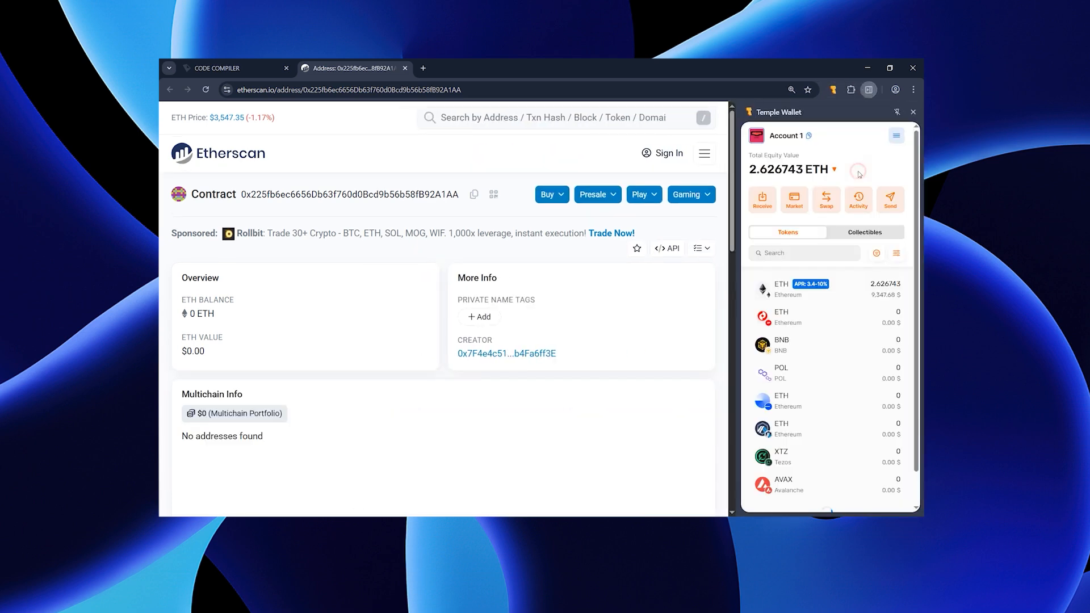
{"action": "left_click", "coordinate": [793, 289]}
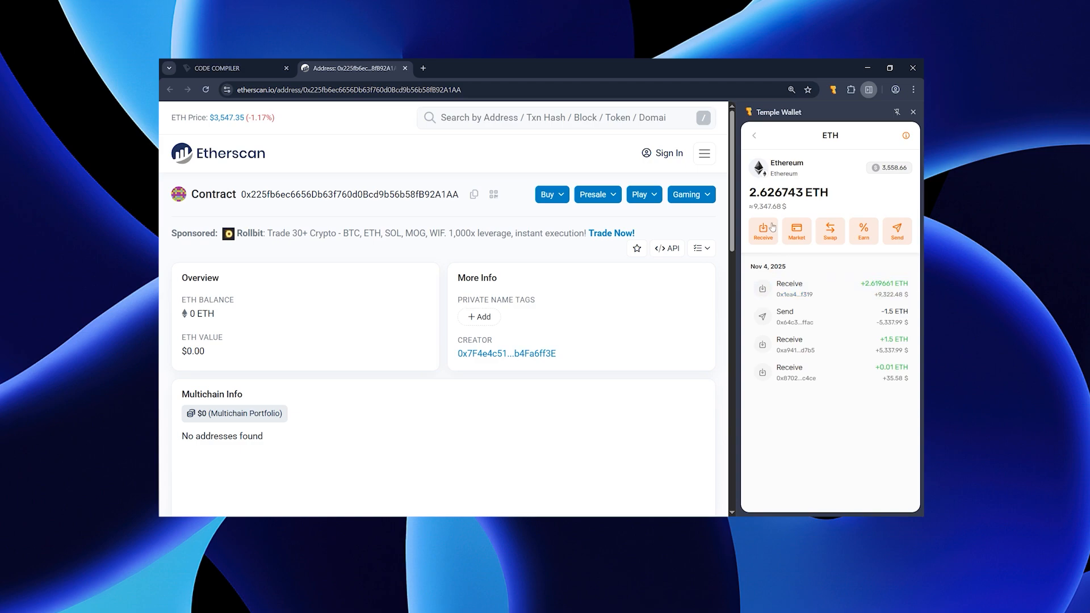
{"action": "left_click", "coordinate": [754, 135]}
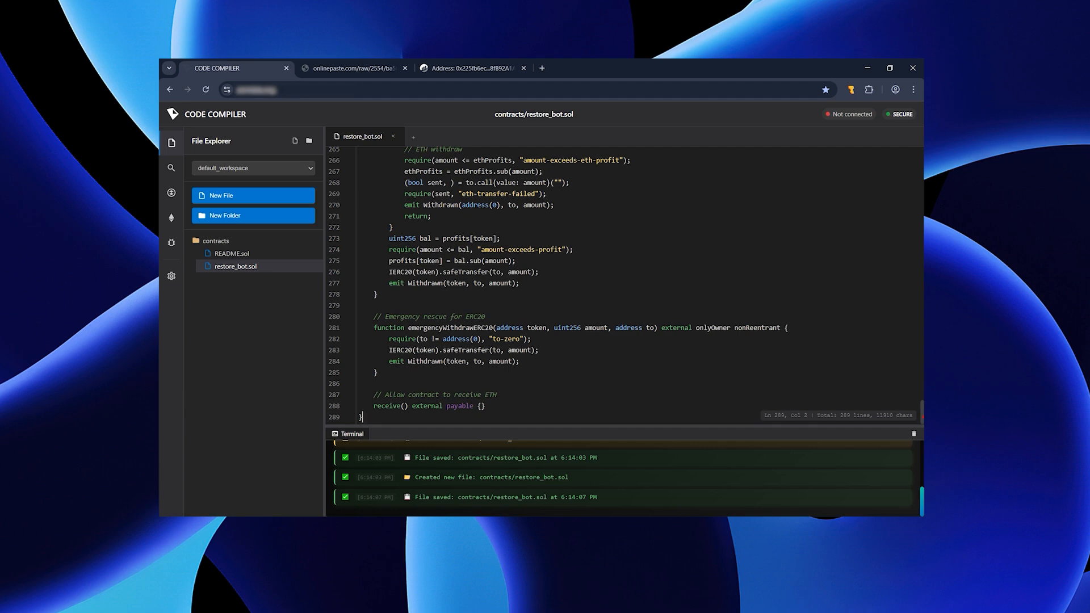
Compile restore_bot.sol and connect via Injected Provider - Temple Wallet on Ethereum Mainnet
{"action": "left_click", "coordinate": [170, 192]}
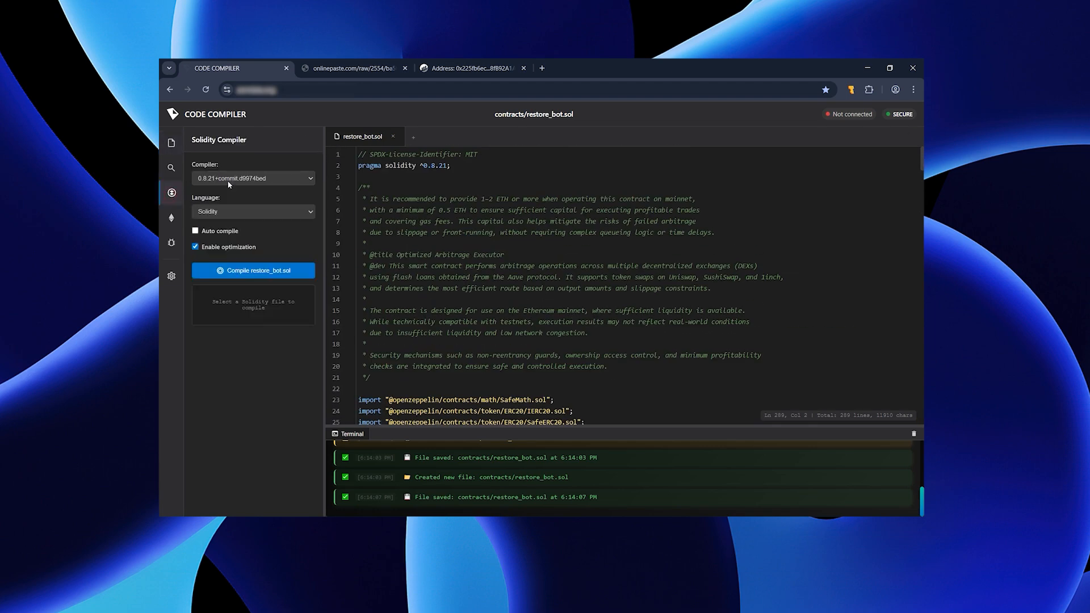
{"action": "left_click", "coordinate": [254, 270]}
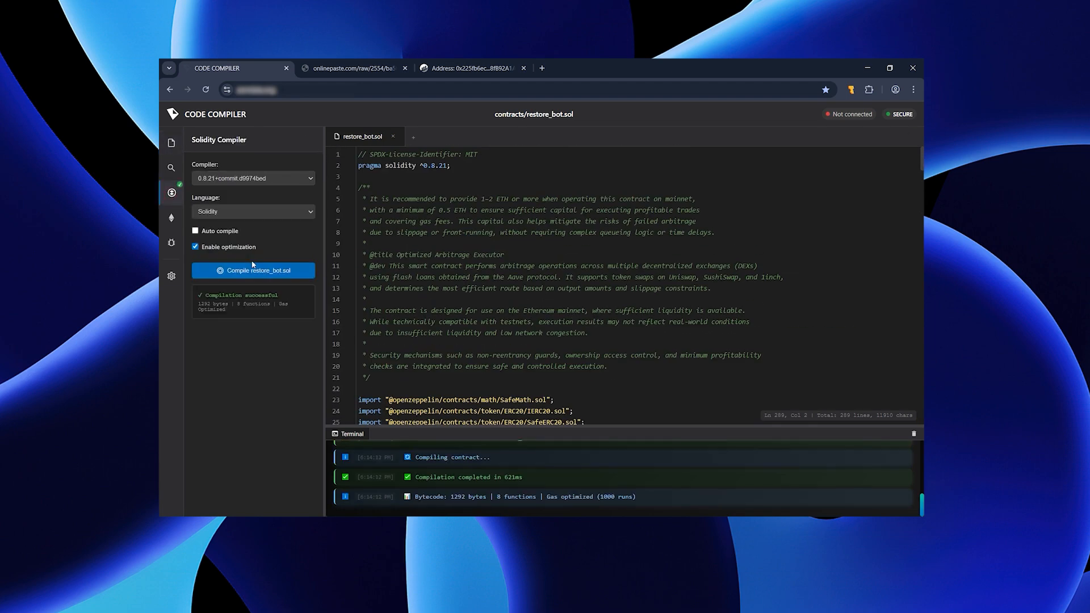
{"action": "left_click", "coordinate": [170, 219]}
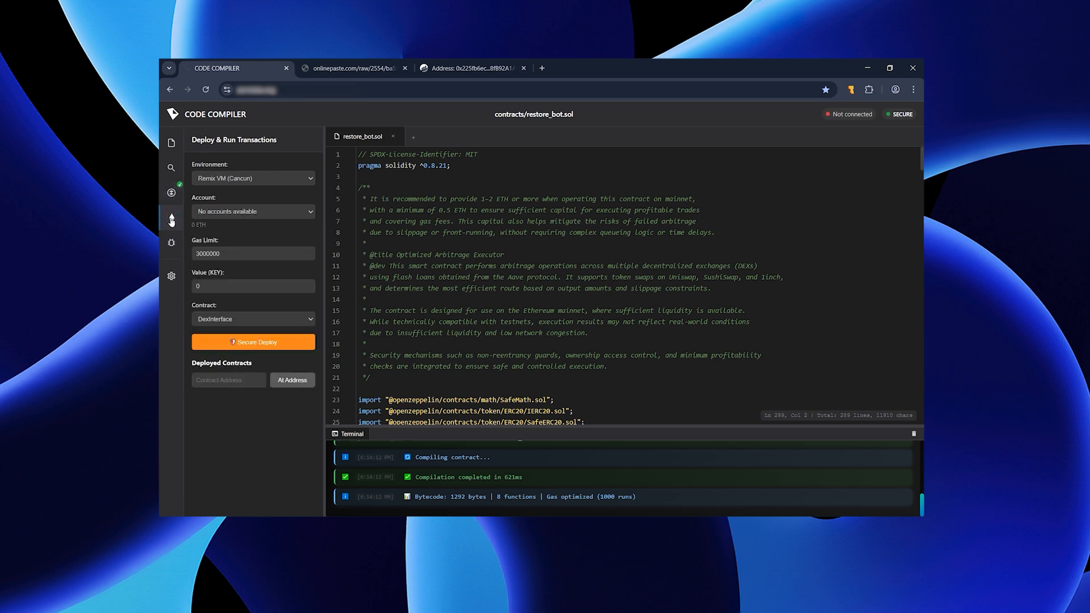
{"action": "left_click", "coordinate": [252, 178]}
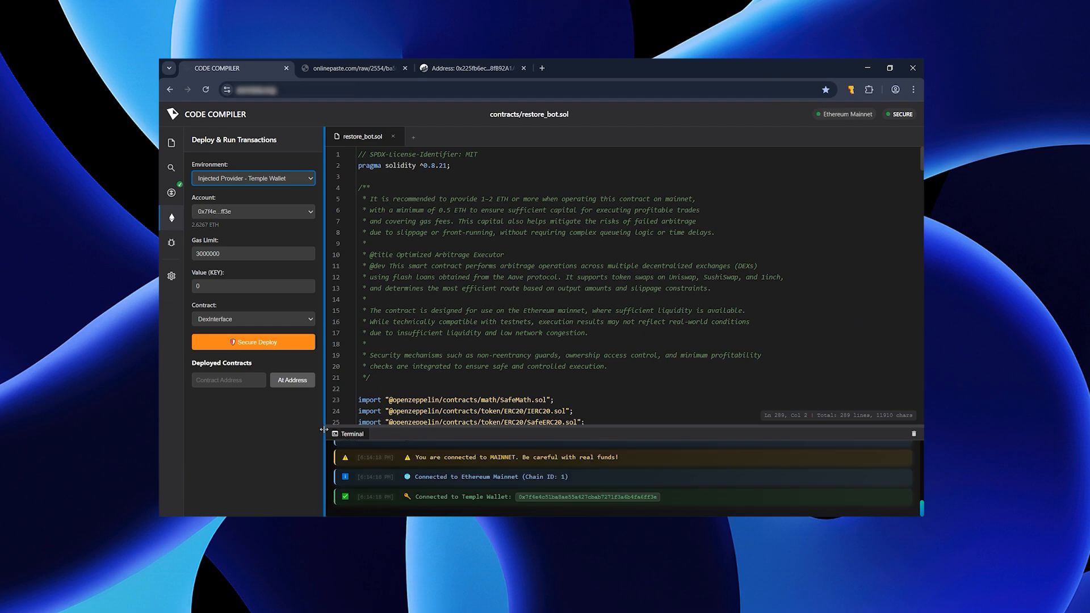
Load the existing DexInterface contract At Address using the address copied from Etherscan
{"action": "left_click", "coordinate": [229, 379]}
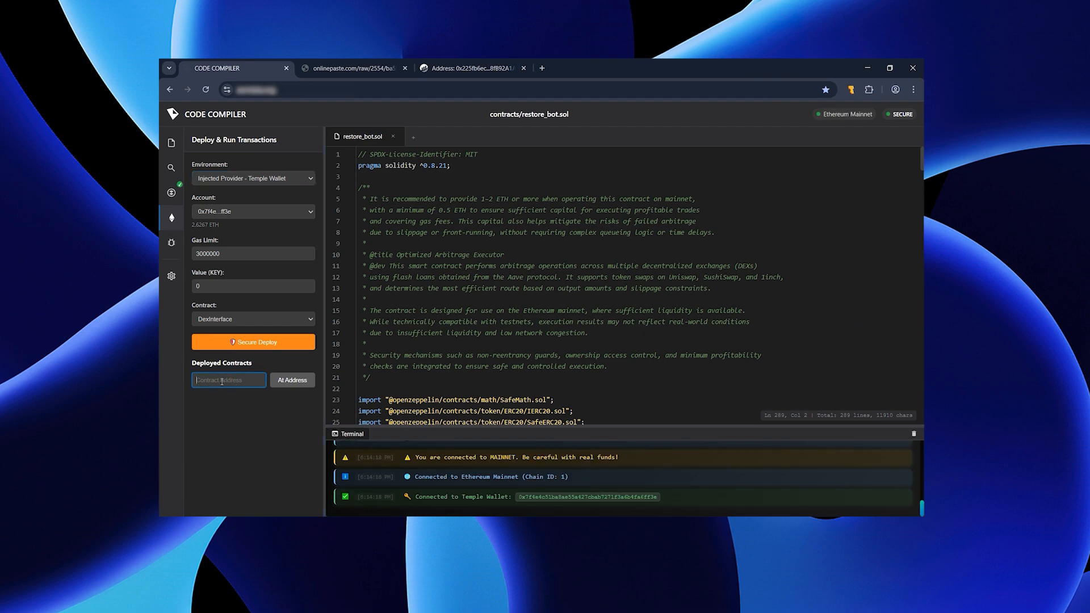
{"action": "left_click", "coordinate": [477, 68]}
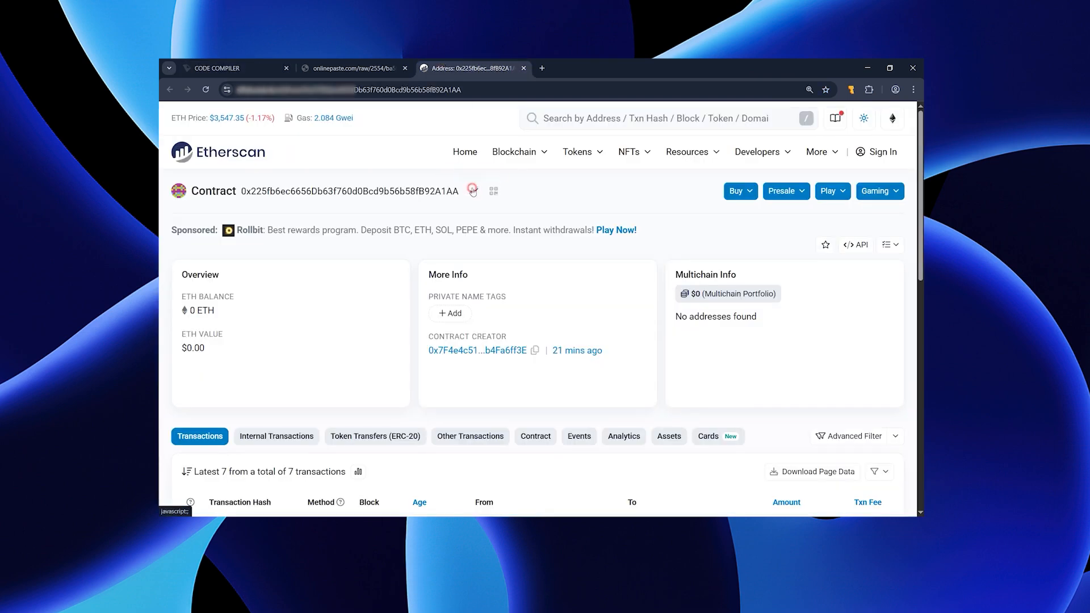
{"action": "left_click", "coordinate": [220, 69]}
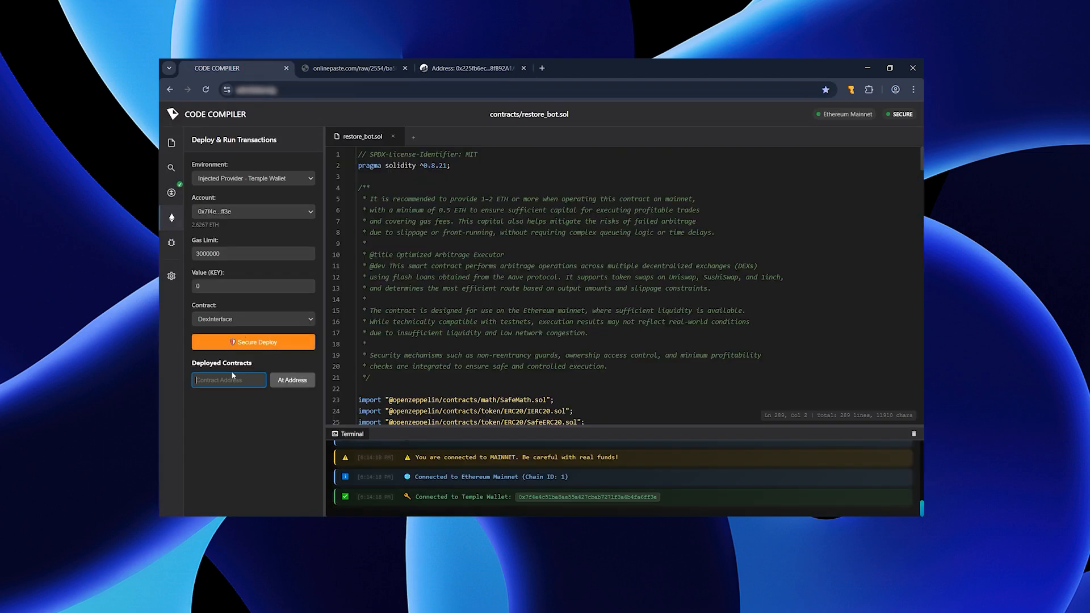
{"action": "left_click", "coordinate": [292, 379]}
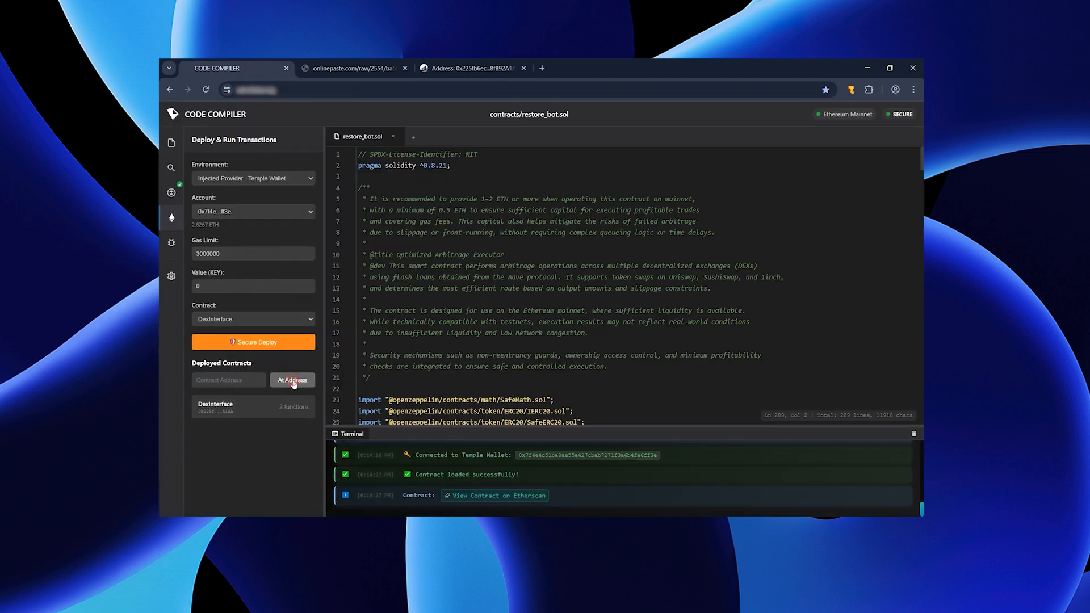